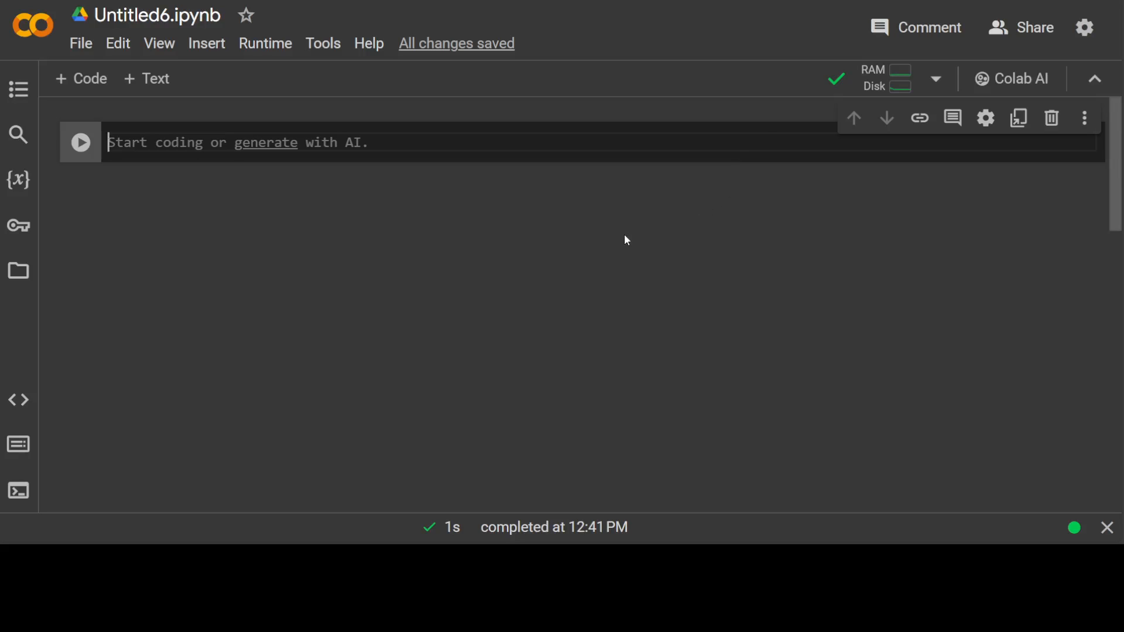
mouse_move(567, 241)
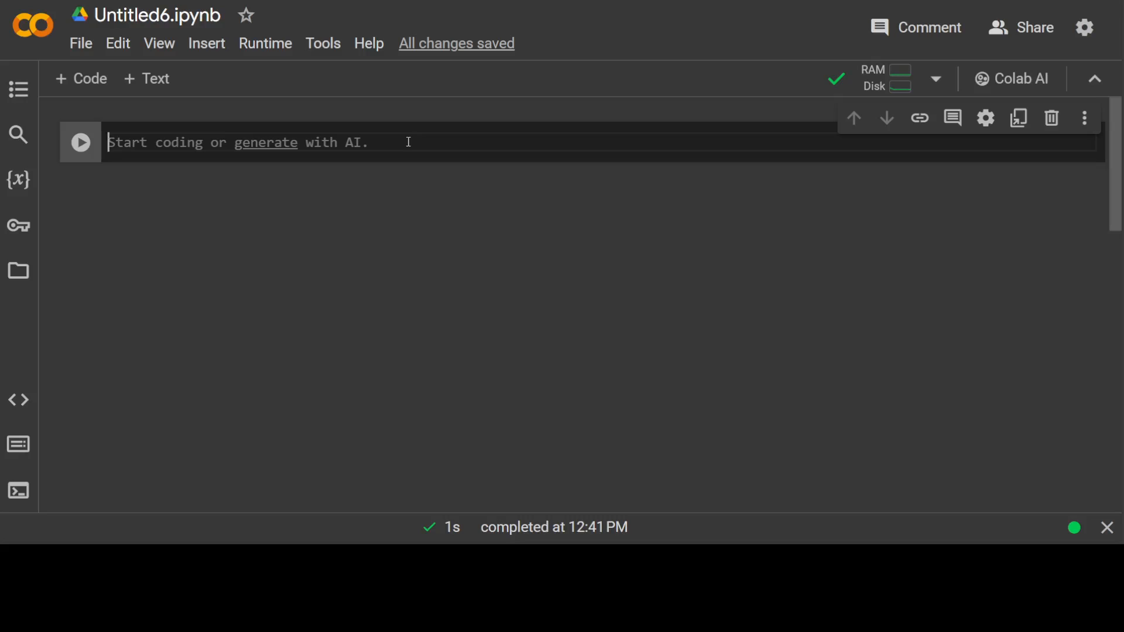
Run '!pip install dspy-ai' and openai~=0.28.1 in the first cell, briefly checking the stored Secrets.
text(!pip install dspy-ai)
text(!pip install openai~=0.28.1)
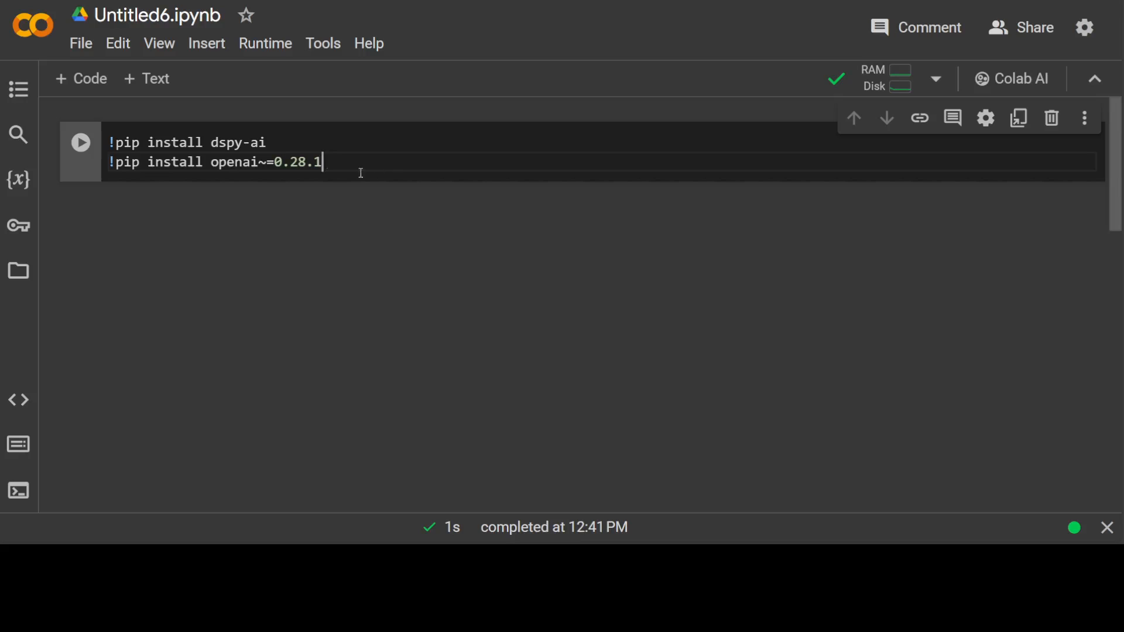
mouse_move(674, 142)
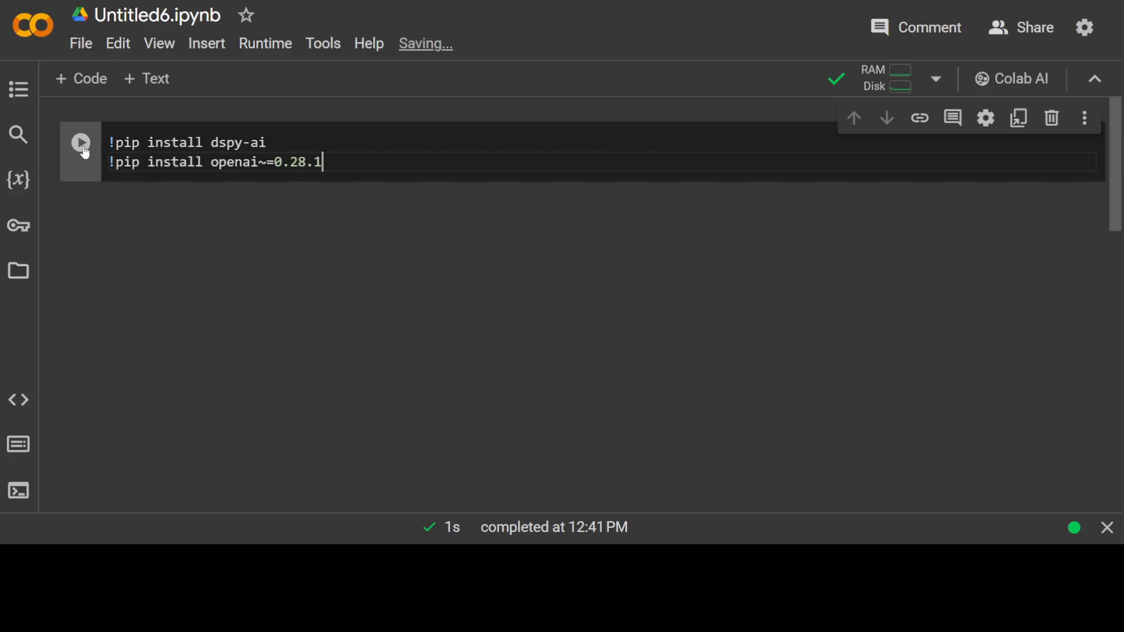
click(79, 141)
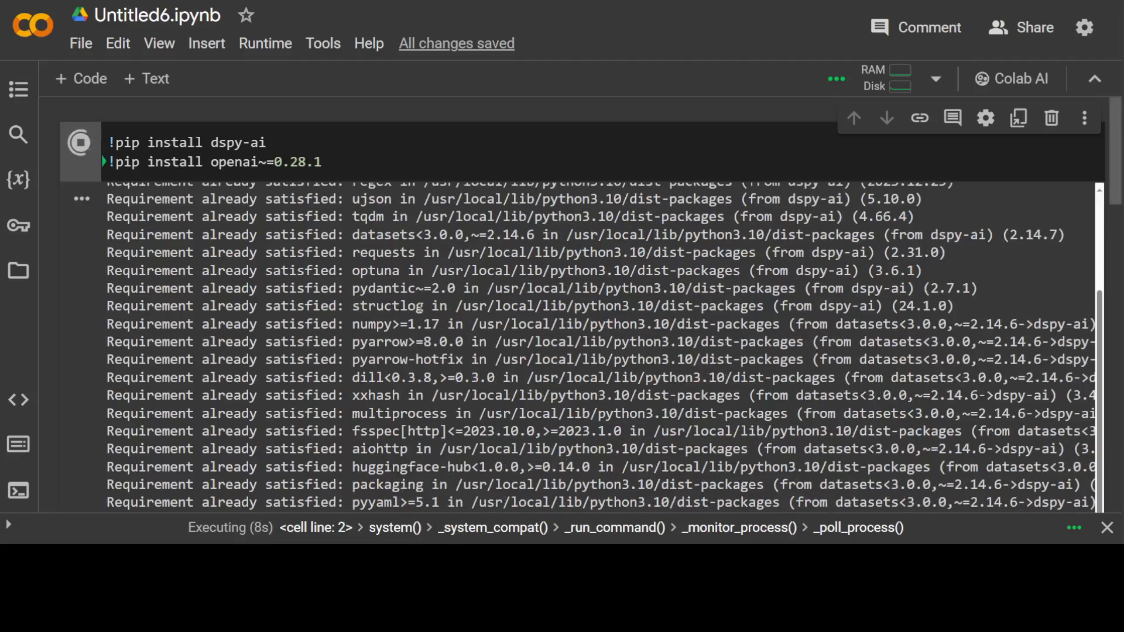
click(18, 226)
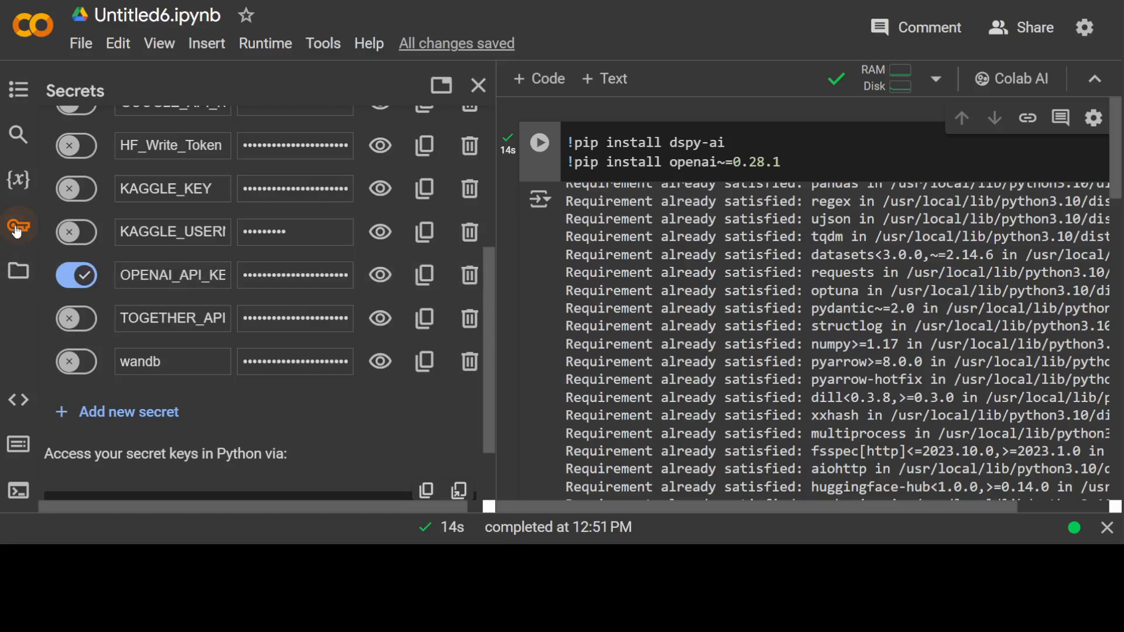
click(477, 84)
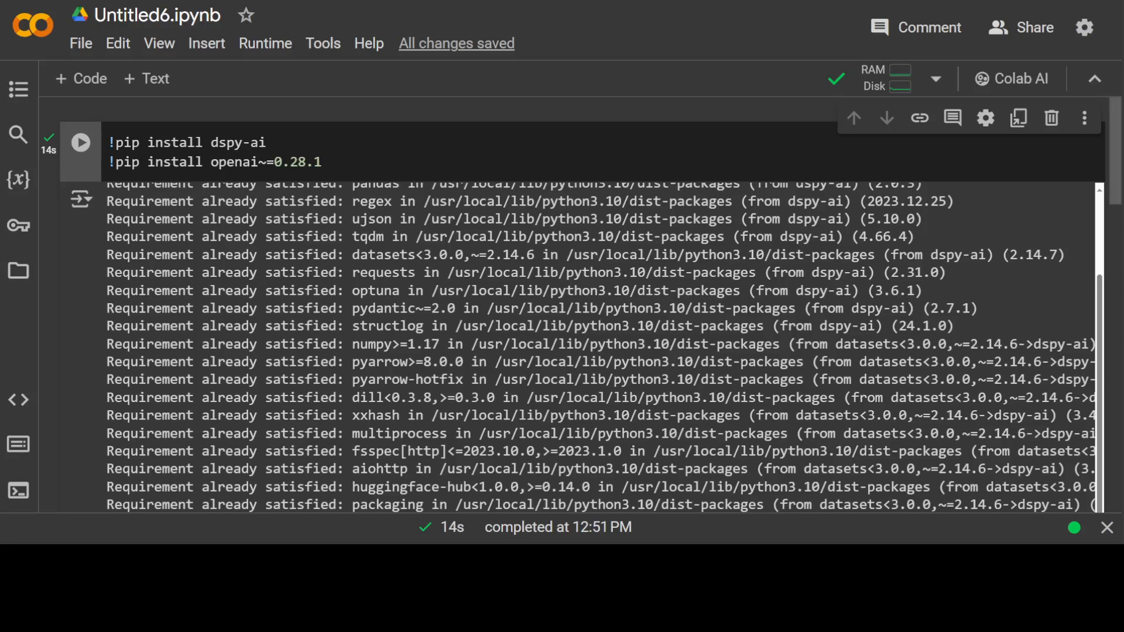
Write 'import dspy' and the ShakespeareanTranslation dspy.Signature class, highlighting its name while explaining.
scroll(down, 3)
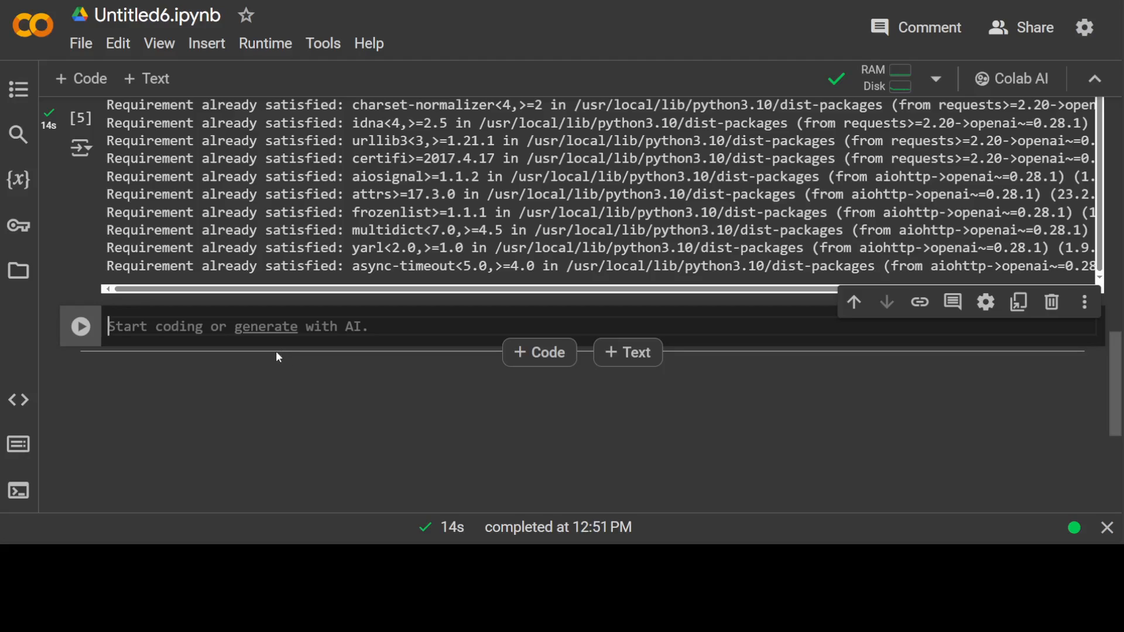
text(import dspy)
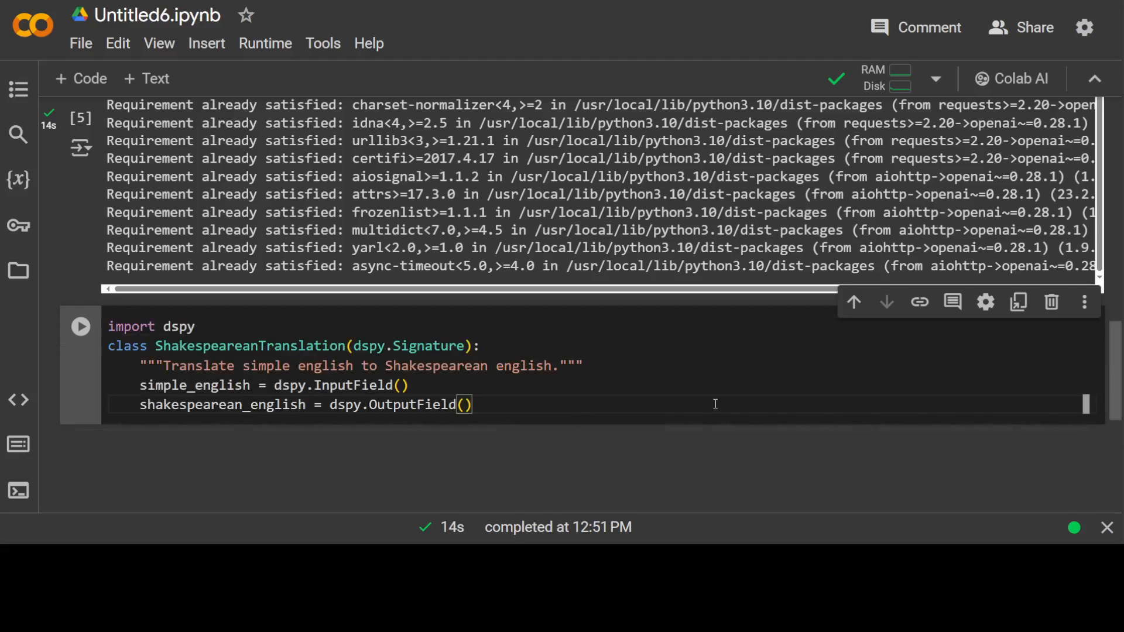
mouse_move(695, 387)
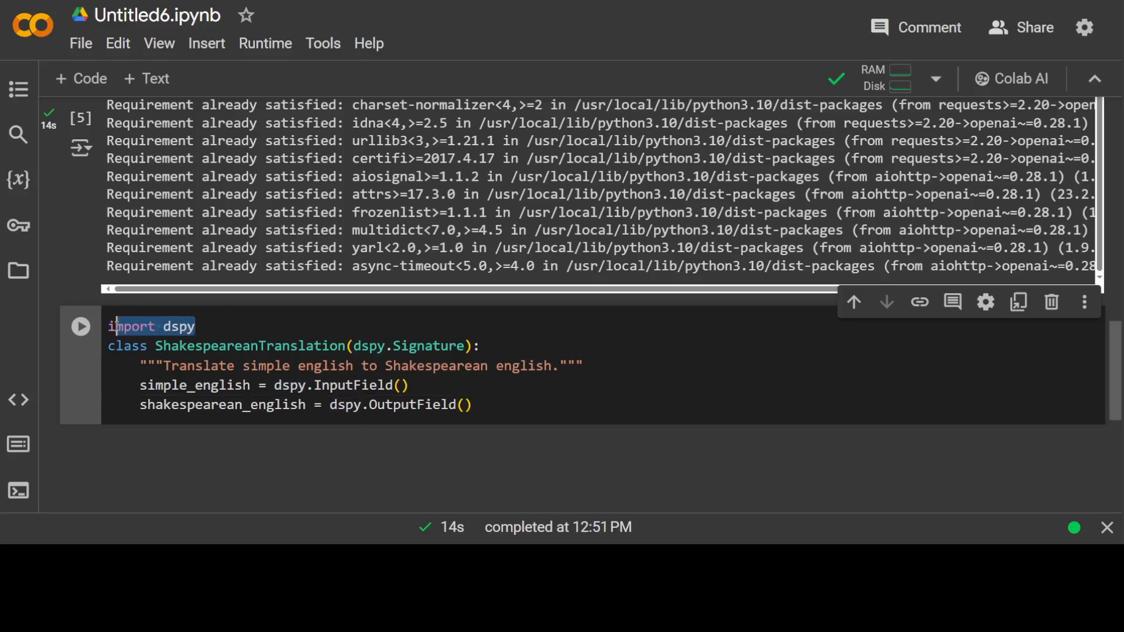
double_click(130, 326)
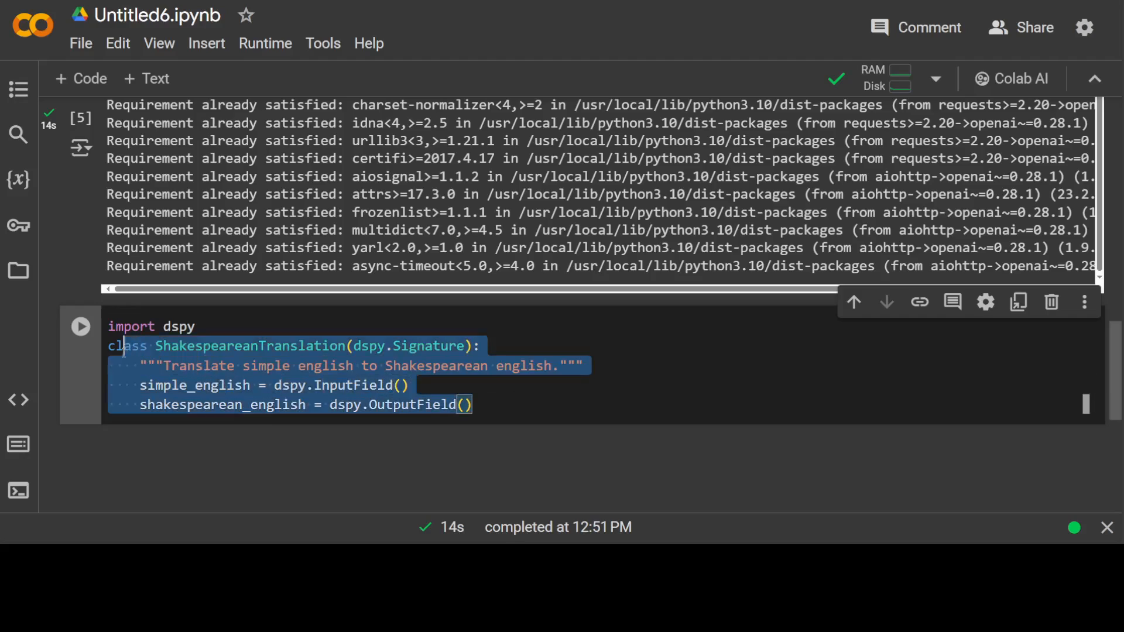
click(534, 394)
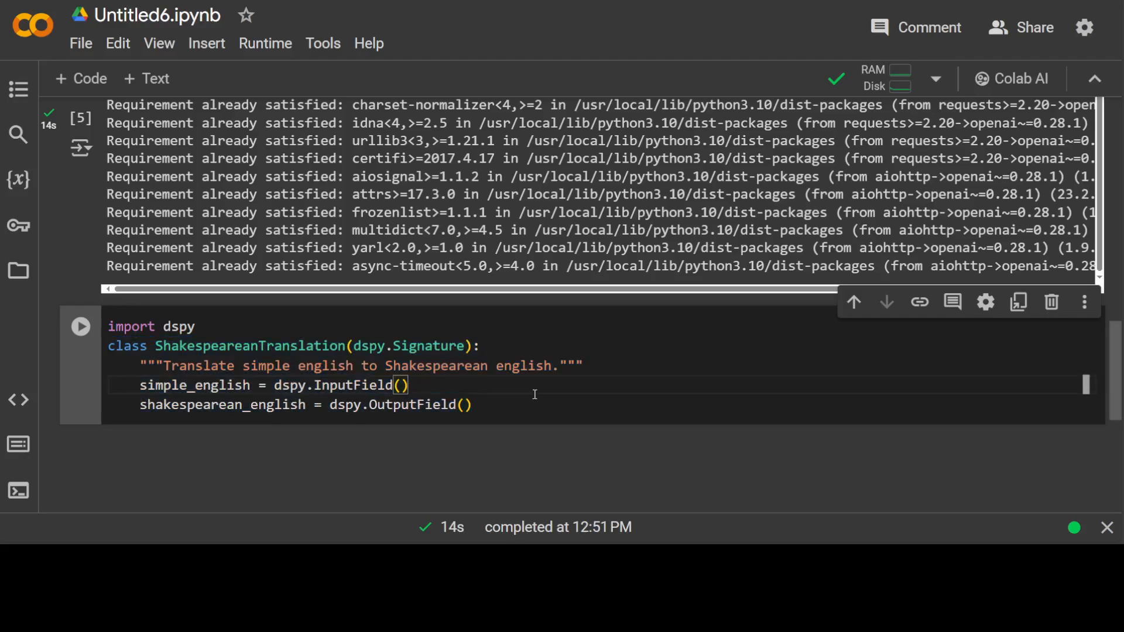
double_click(250, 346)
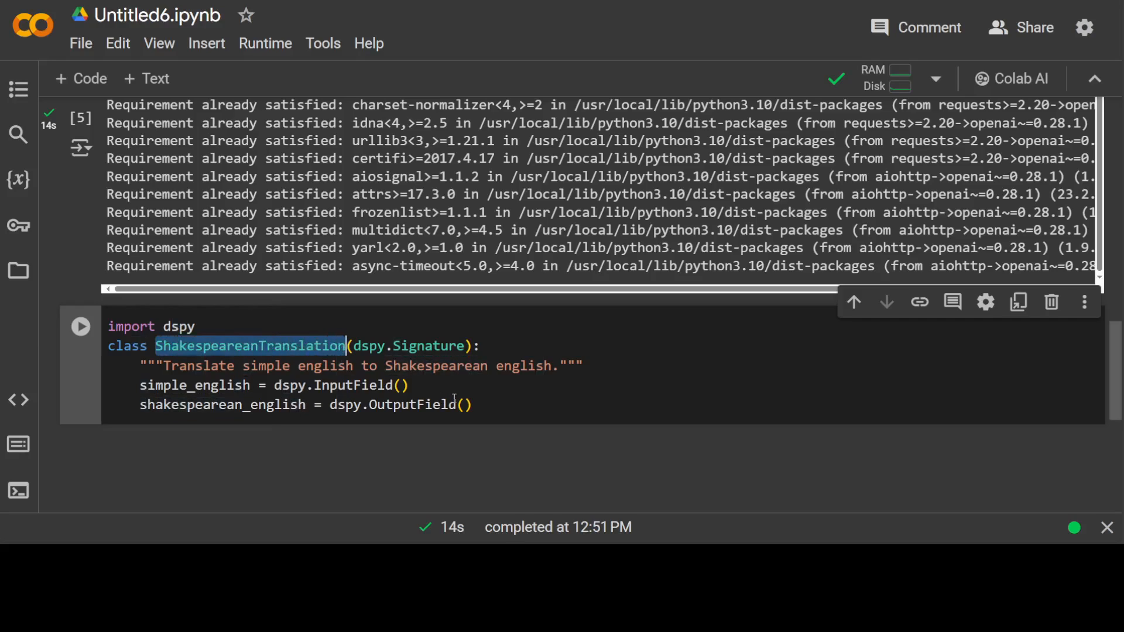
double_click(426, 346)
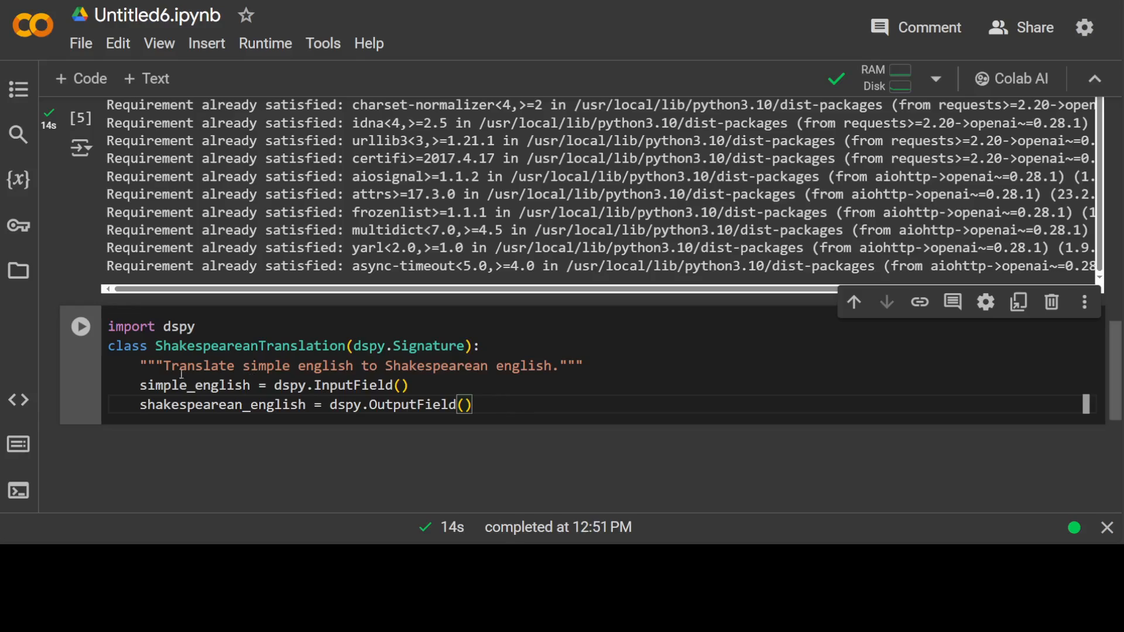
Review the simple_english input and shakespearean_english output fields, selecting the whole class definition.
drag(142, 366, 581, 366)
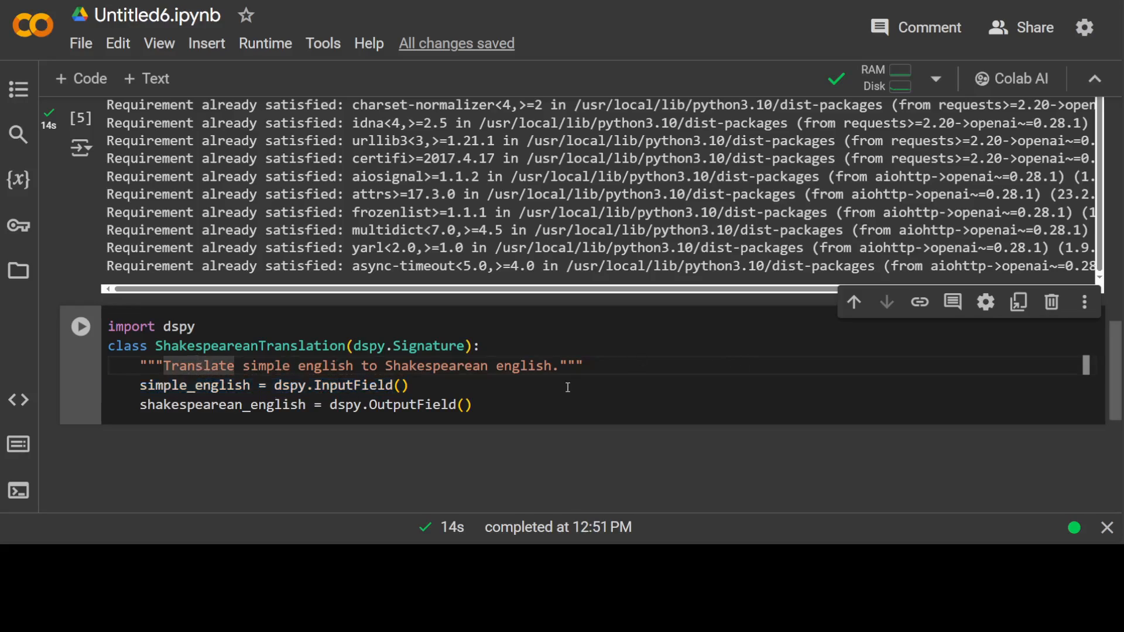
mouse_move(719, 360)
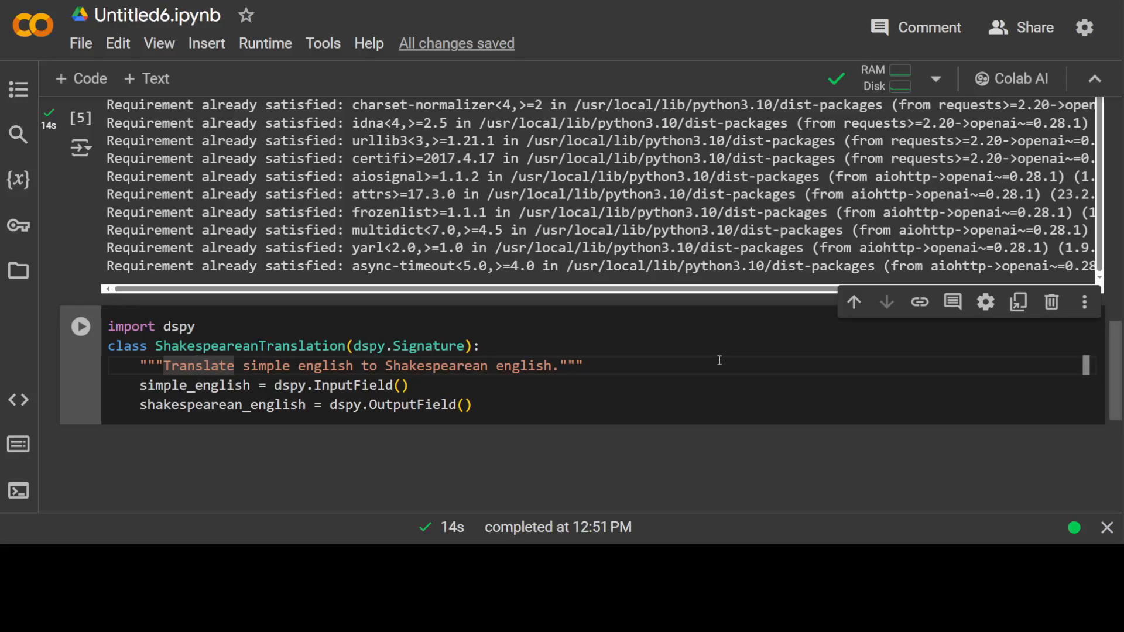
mouse_move(220, 372)
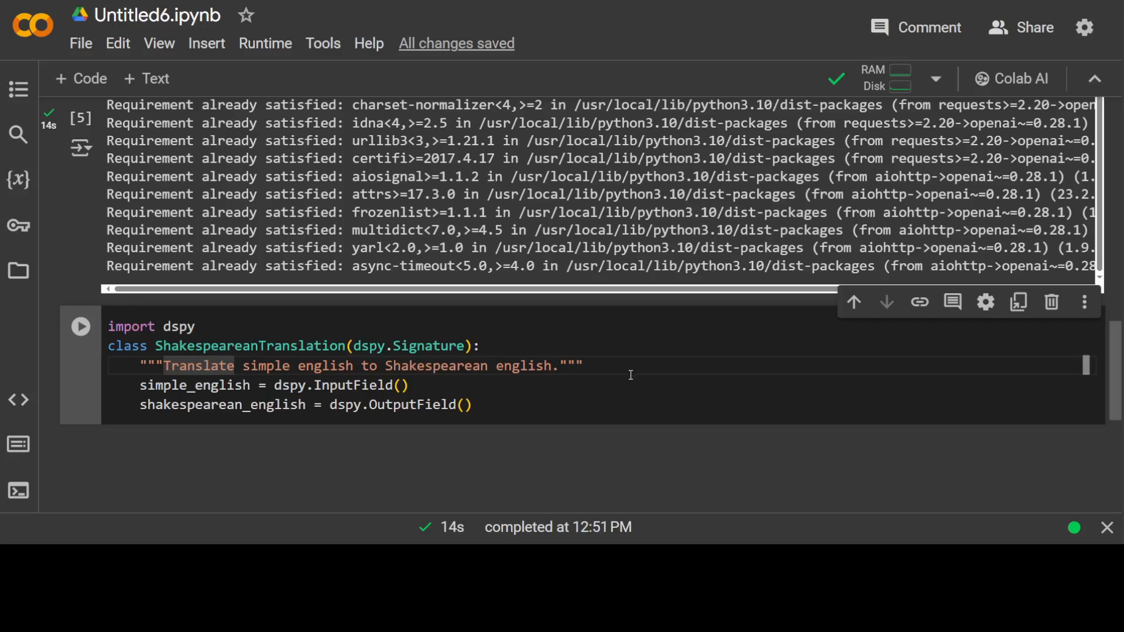
mouse_move(622, 369)
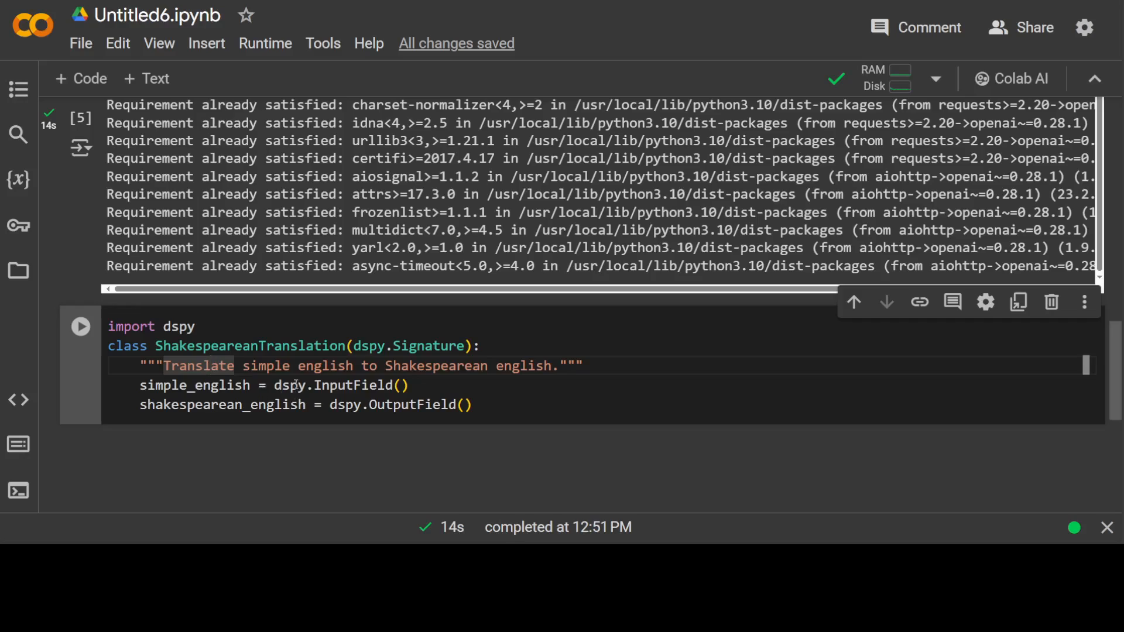
double_click(340, 385)
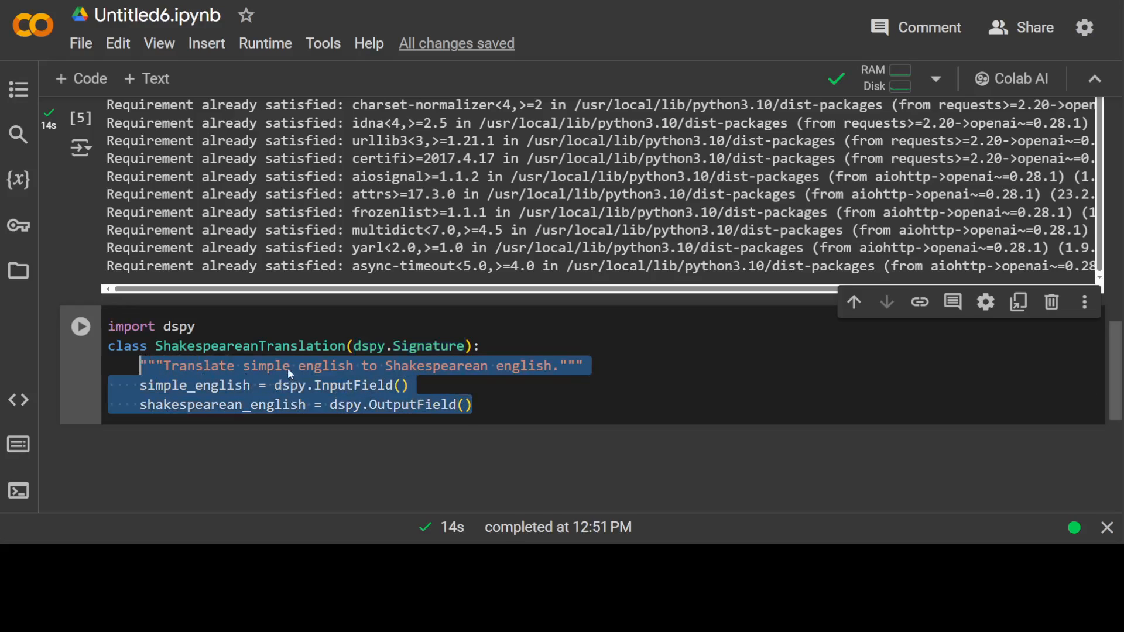
click(168, 365)
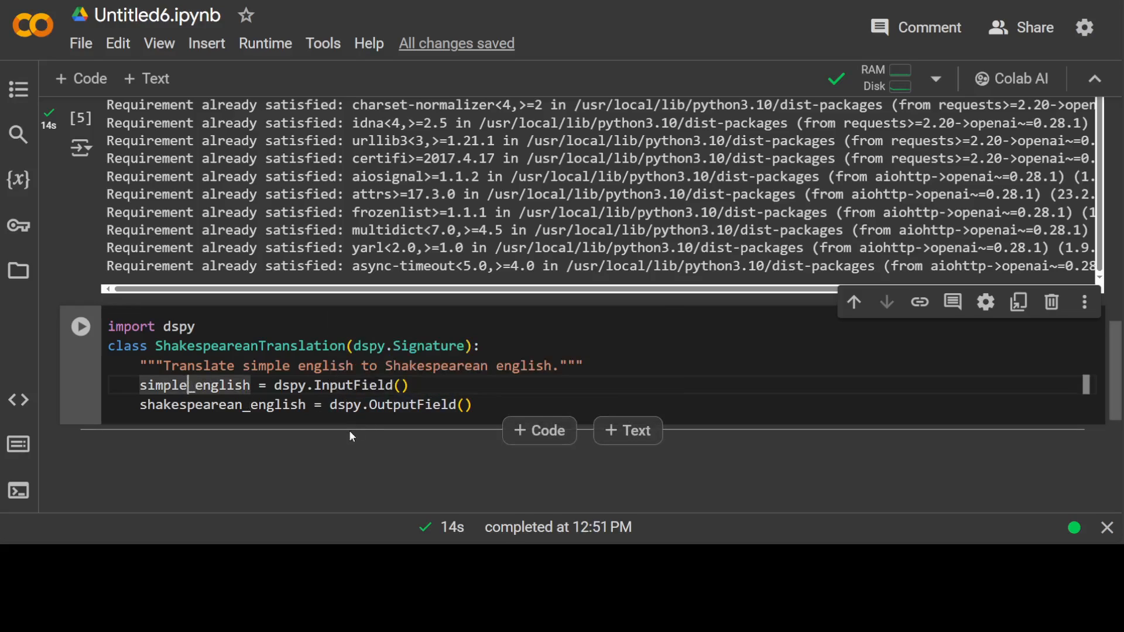
click(499, 405)
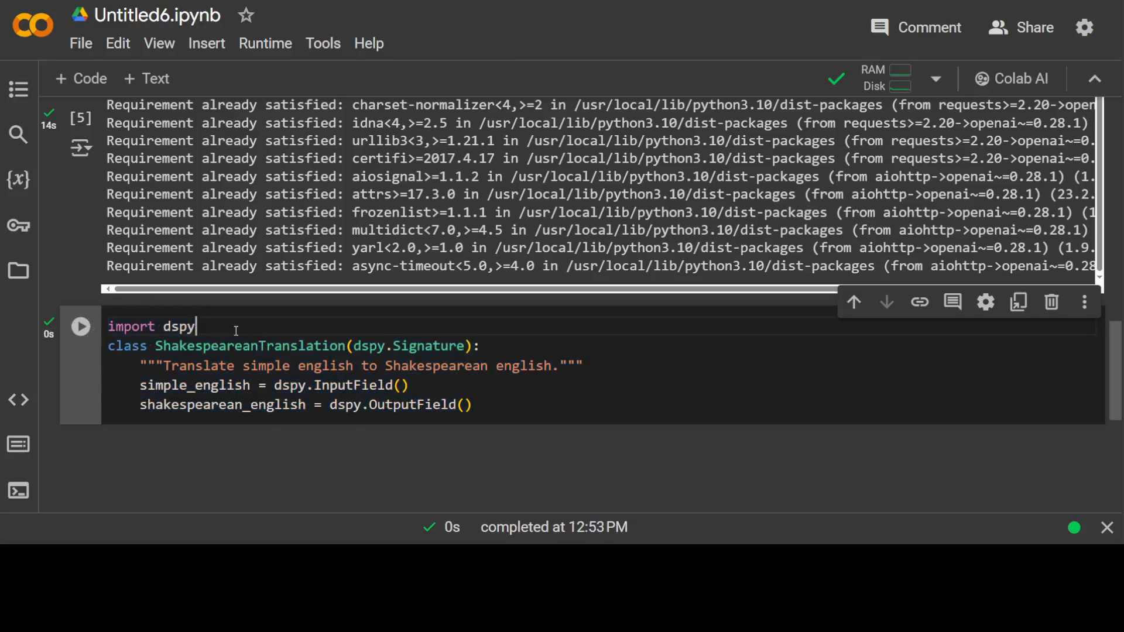
drag(158, 365, 471, 404)
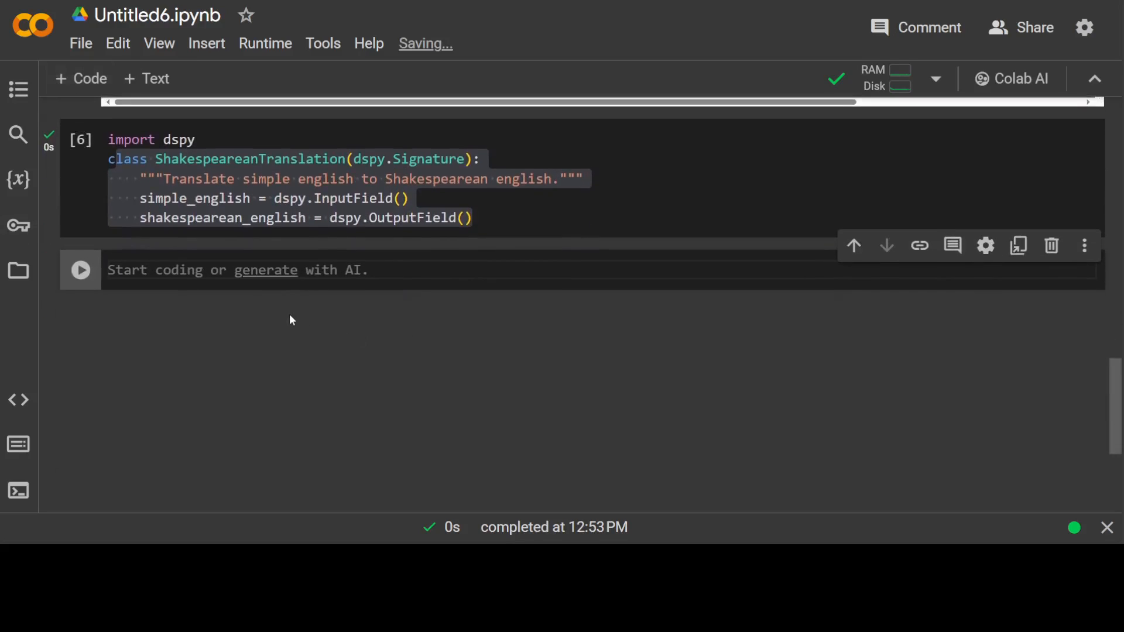
Write 'from google.colab import userdata' to read the OpenAI key, checking it against the stored Secrets.
text(from google.colab import userdata)
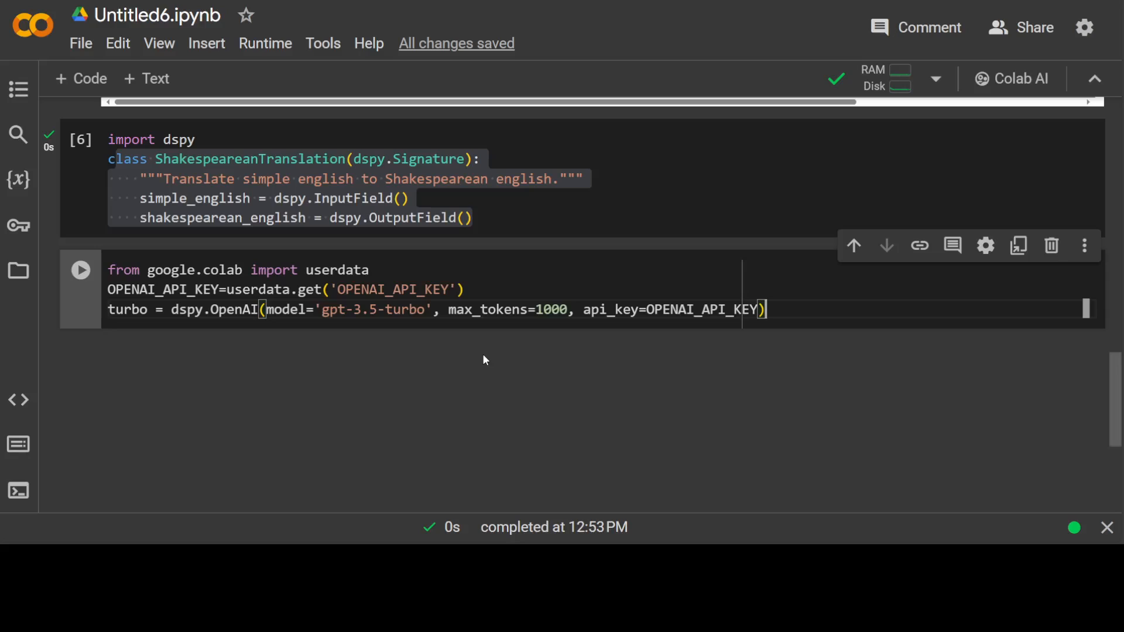
key(Enter)
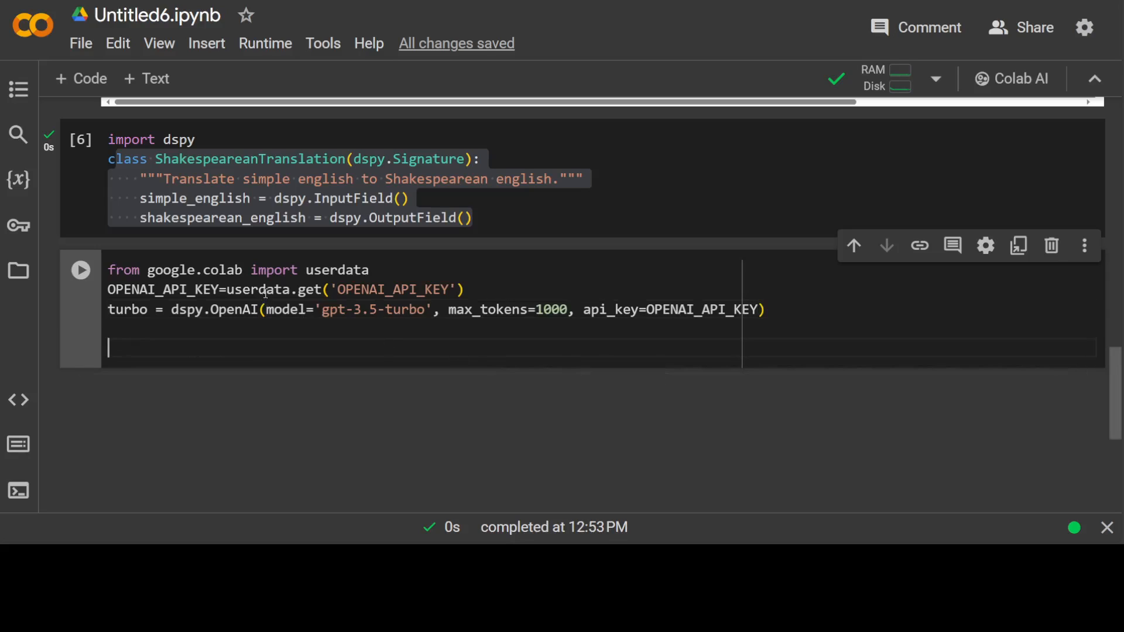
drag(296, 269, 465, 290)
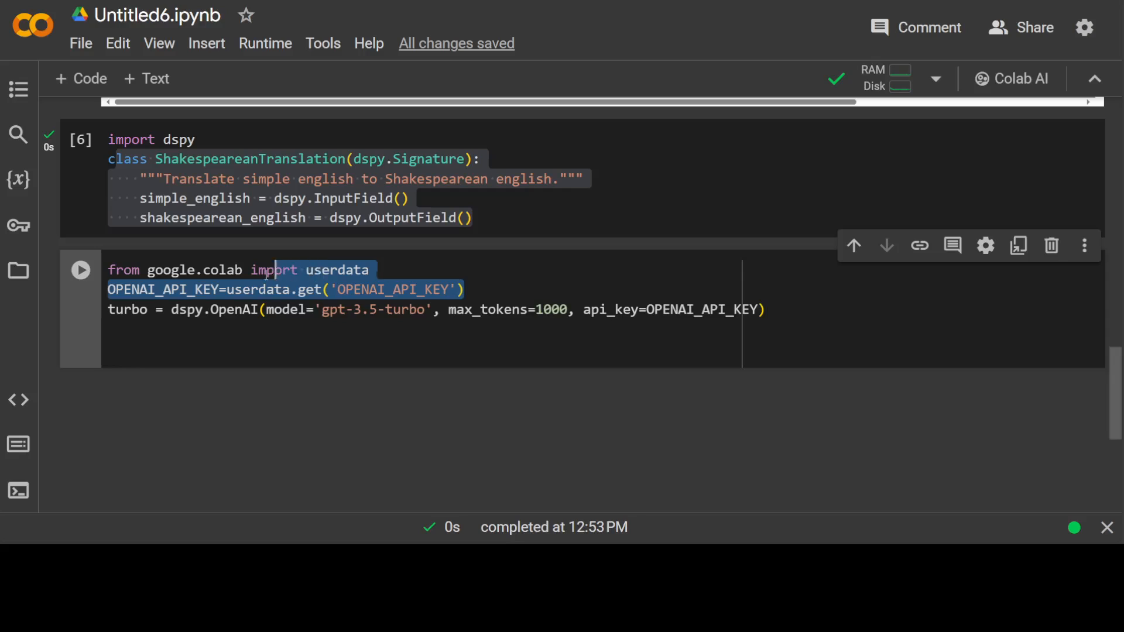
click(17, 226)
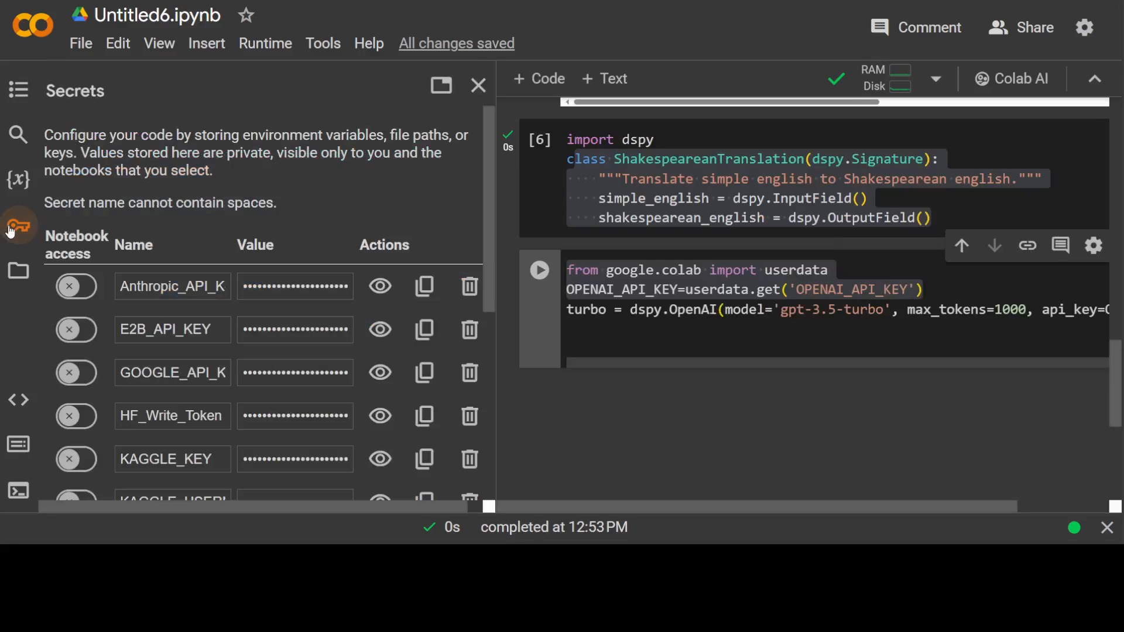
click(477, 85)
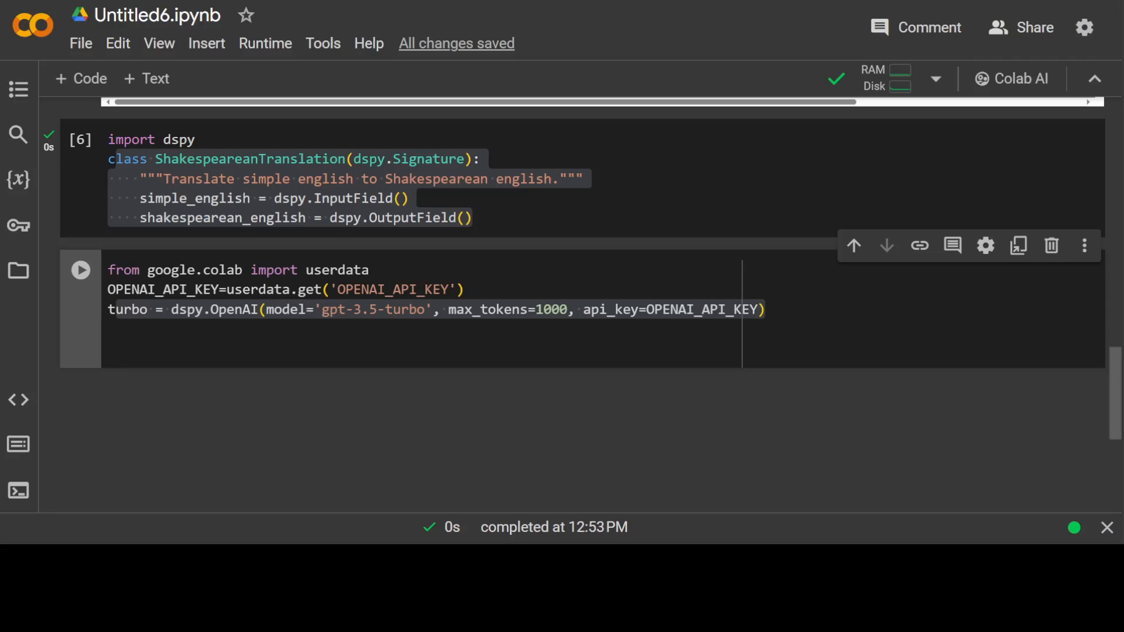
Run the cell creating the dspy.OpenAI gpt-3.5-turbo client from the stored API key.
click(80, 269)
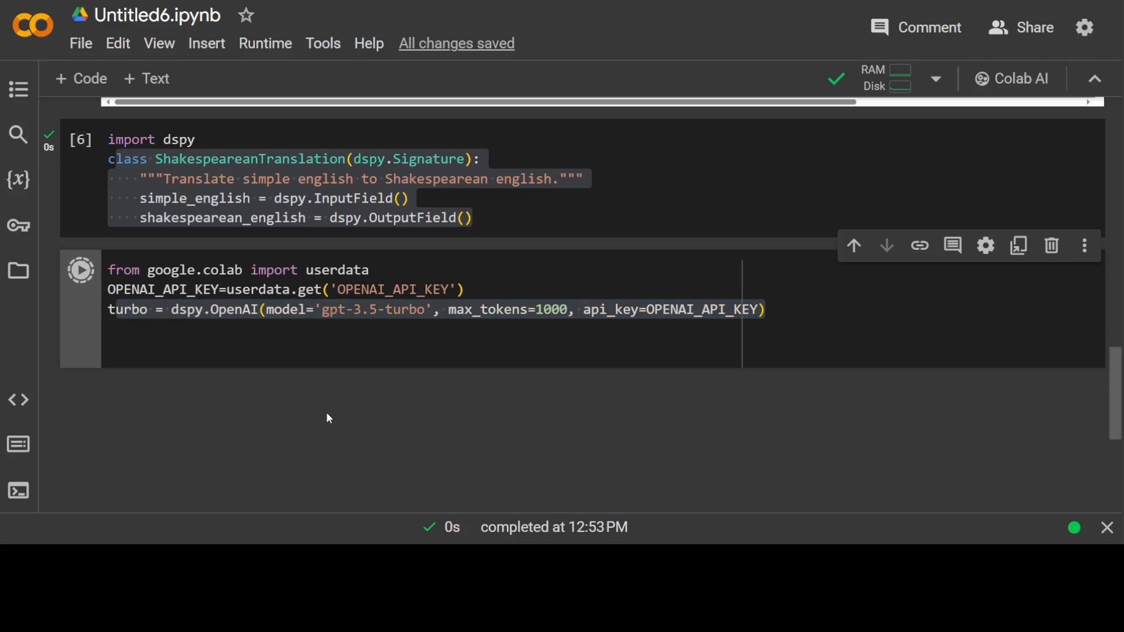
click(80, 270)
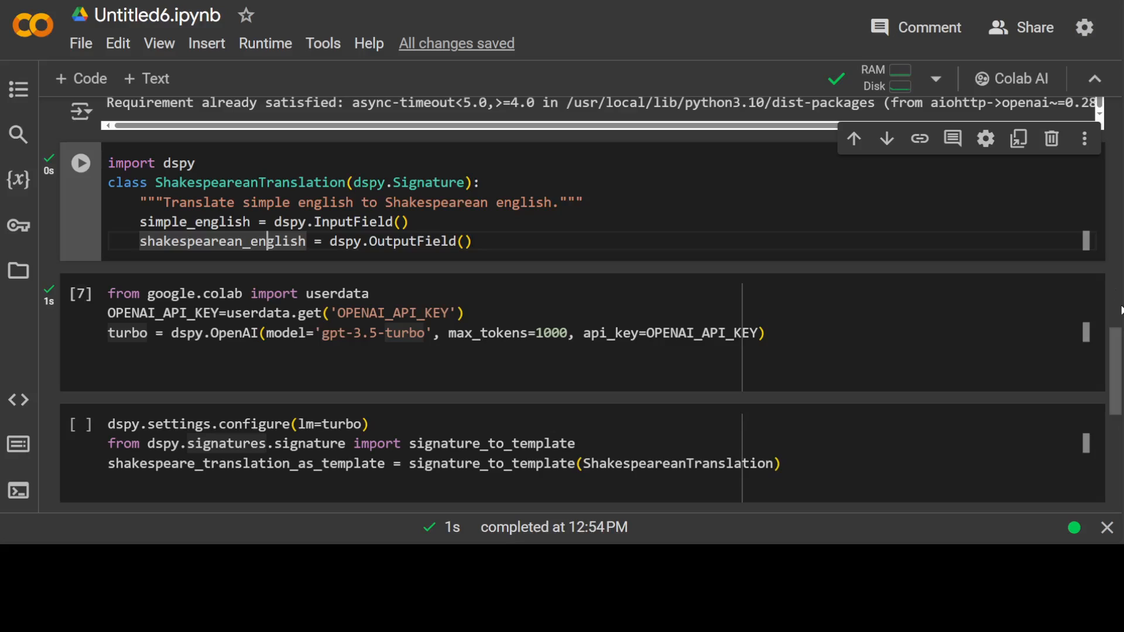
Review the dspy.settings.configure line and the signature_to_template(ShakespeareanTranslation) call.
scroll(down, 3)
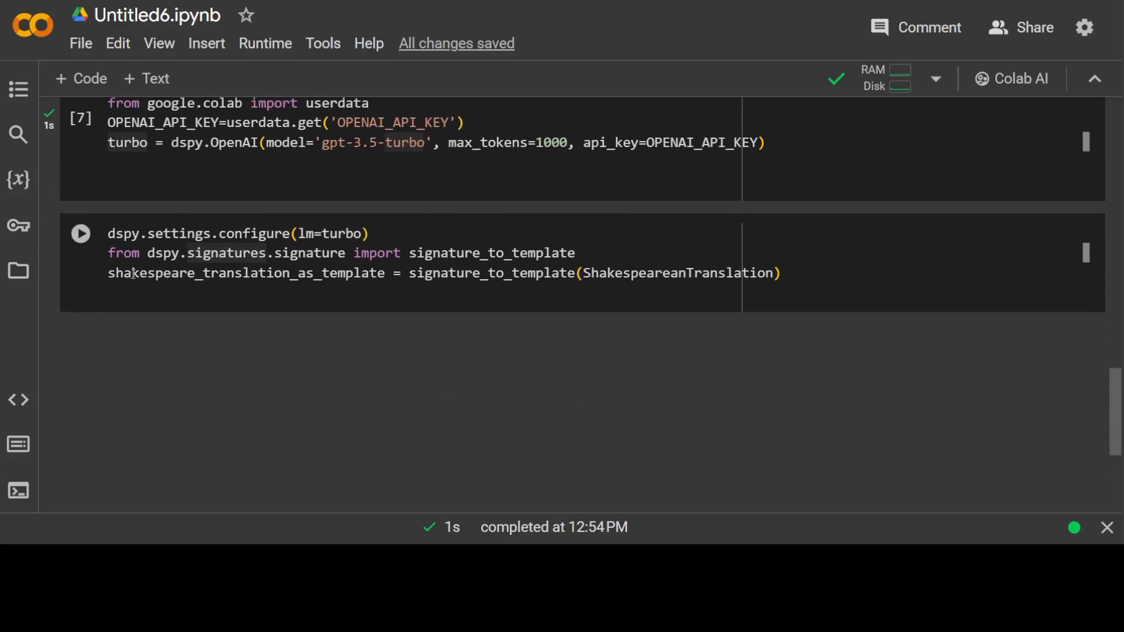
drag(108, 272, 563, 272)
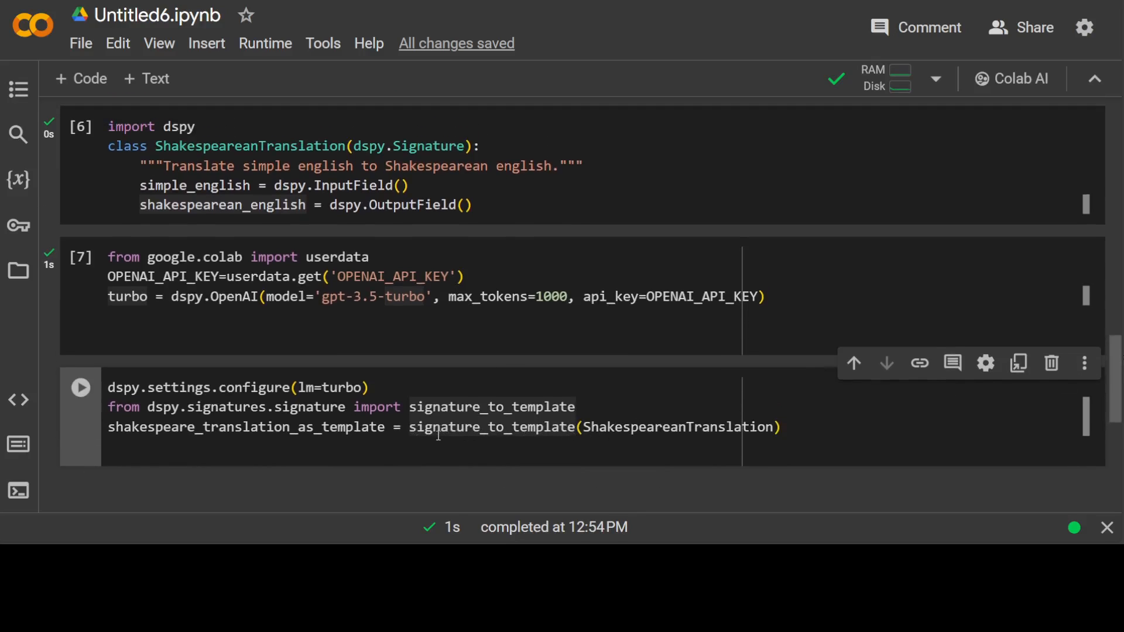
double_click(492, 426)
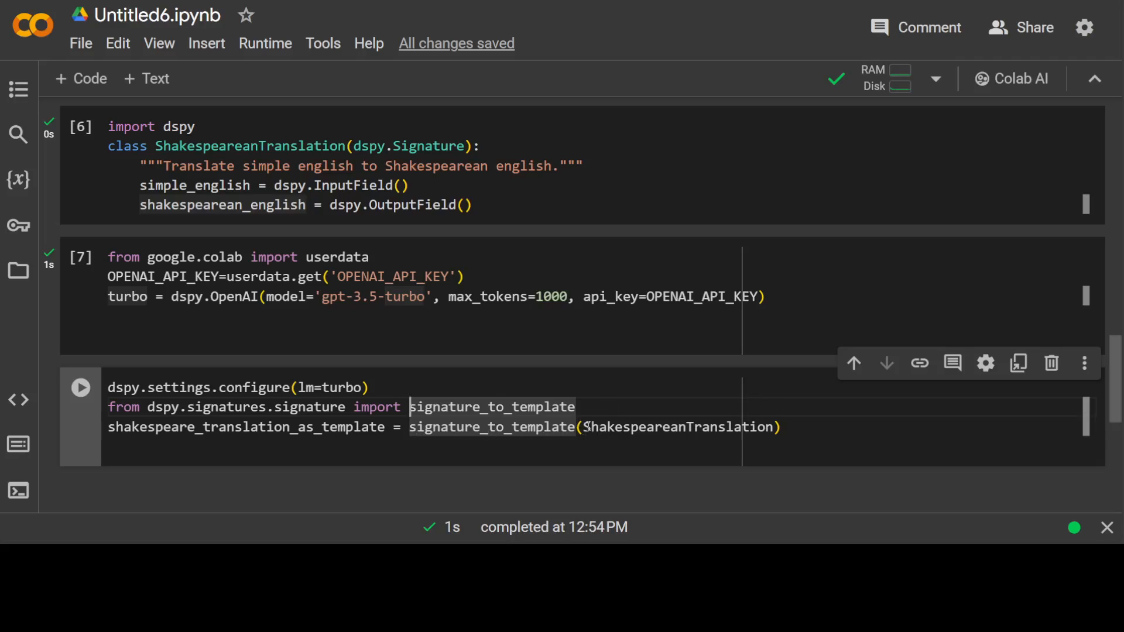
double_click(677, 427)
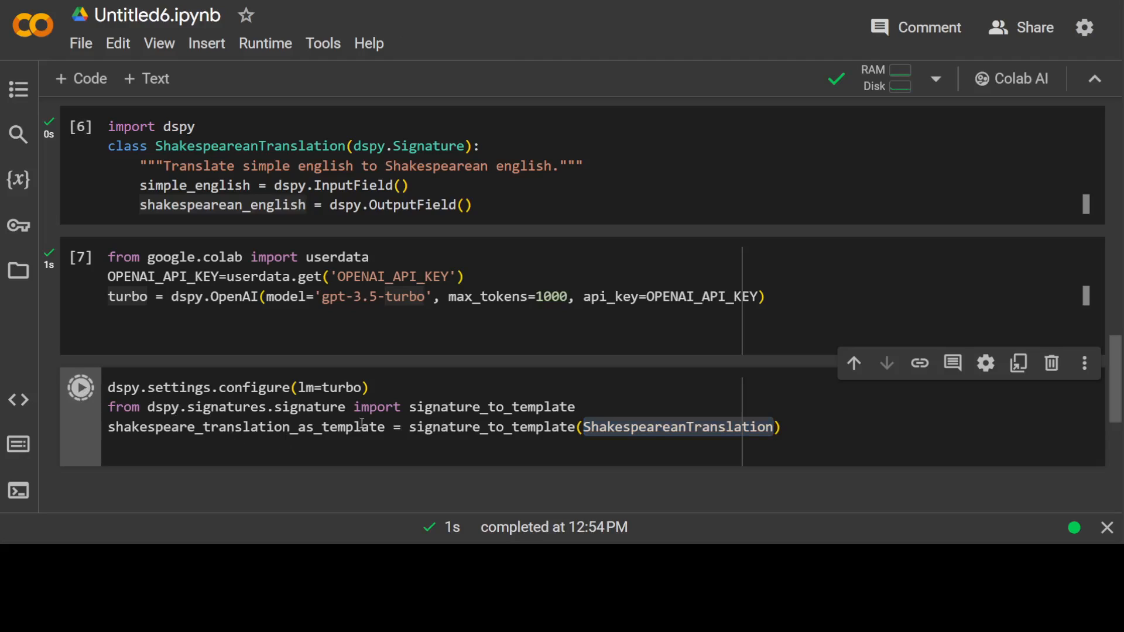
Run the template-building cell and the cell printing shakespeare_translation_as_template.
click(80, 387)
text(print(str(shakespeare_translation_as_template)))
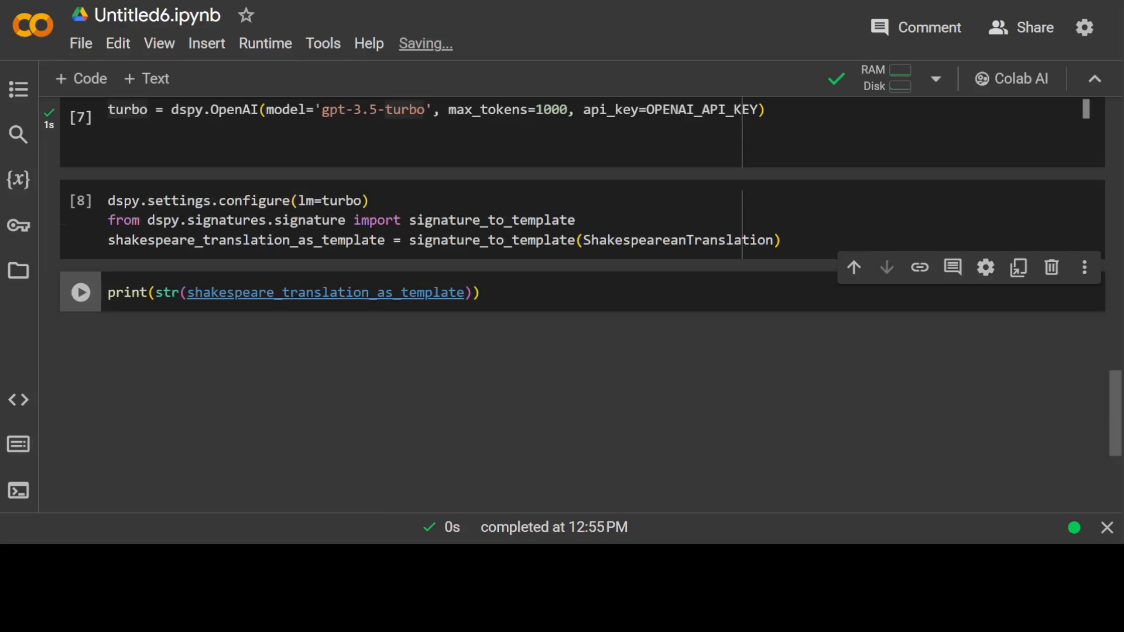
click(79, 293)
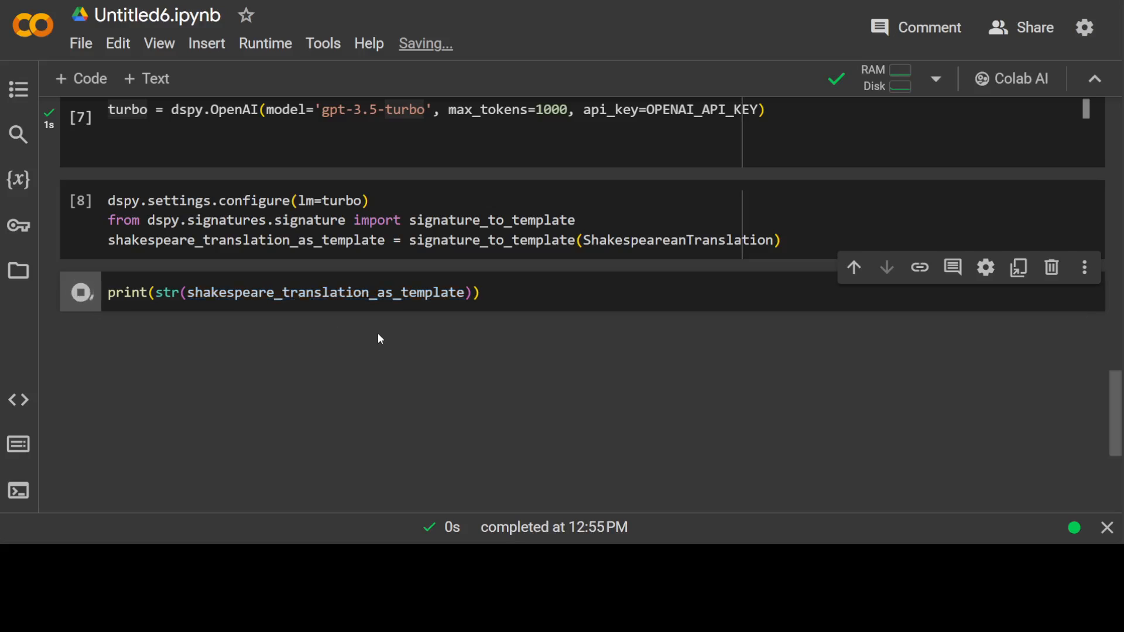
Show the printed Template with its 'Simple English:' and 'Shakespearean English:' fields.
click(81, 293)
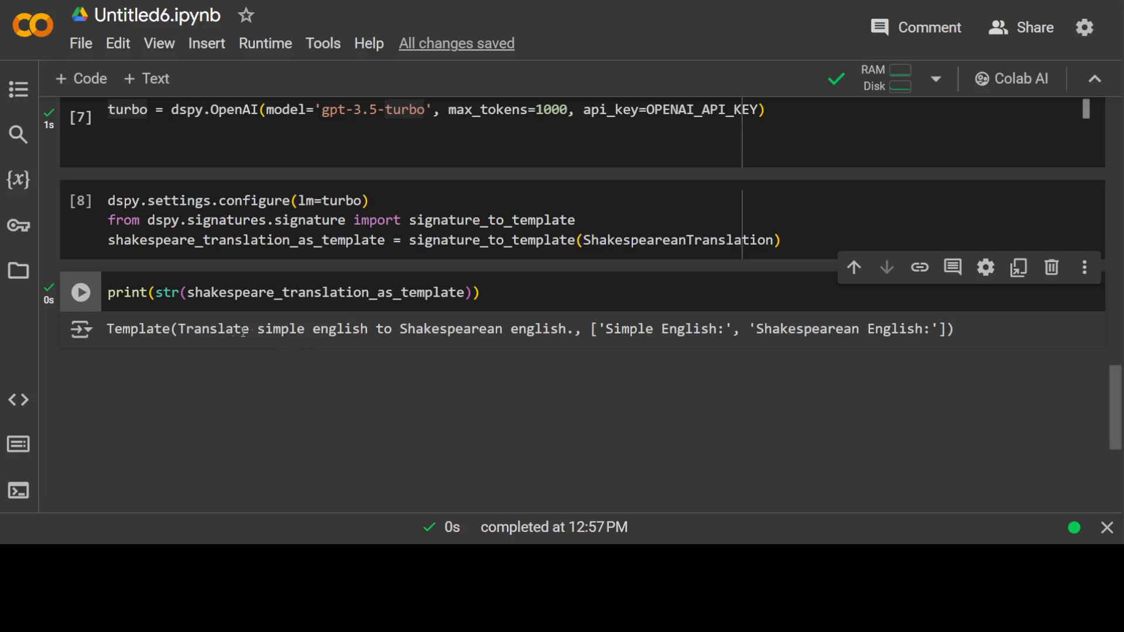
mouse_move(301, 337)
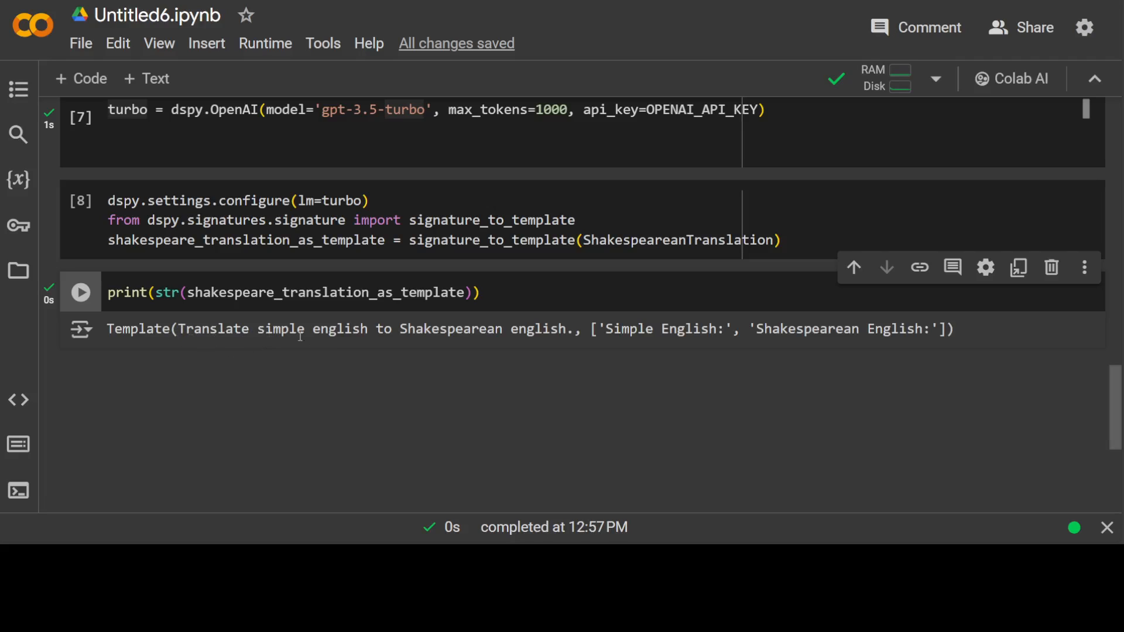
mouse_move(594, 344)
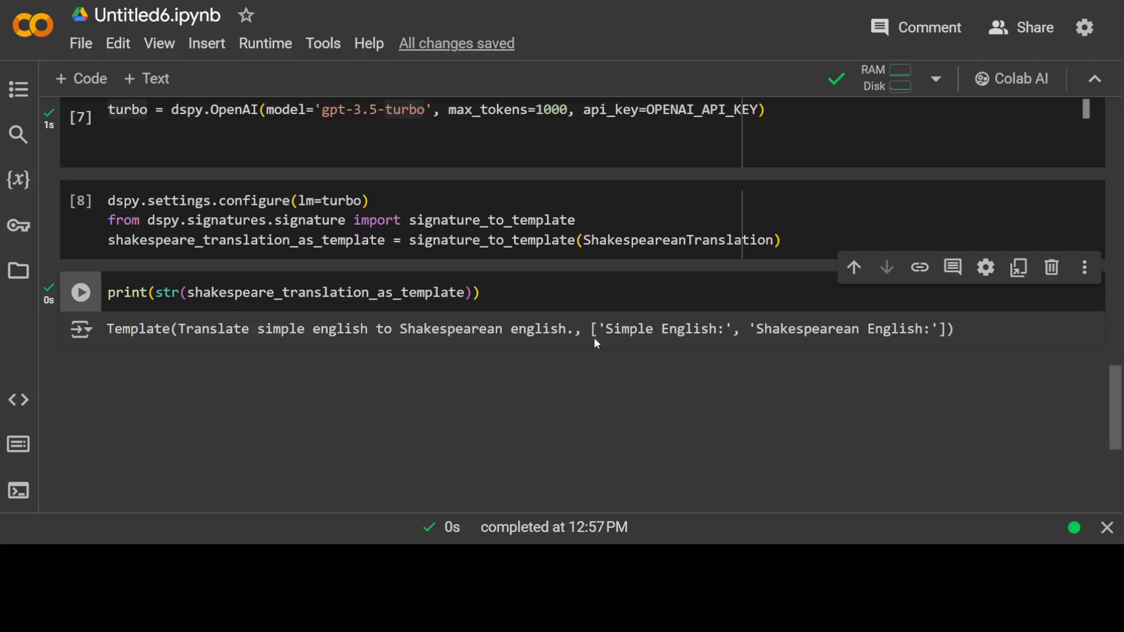
mouse_move(693, 345)
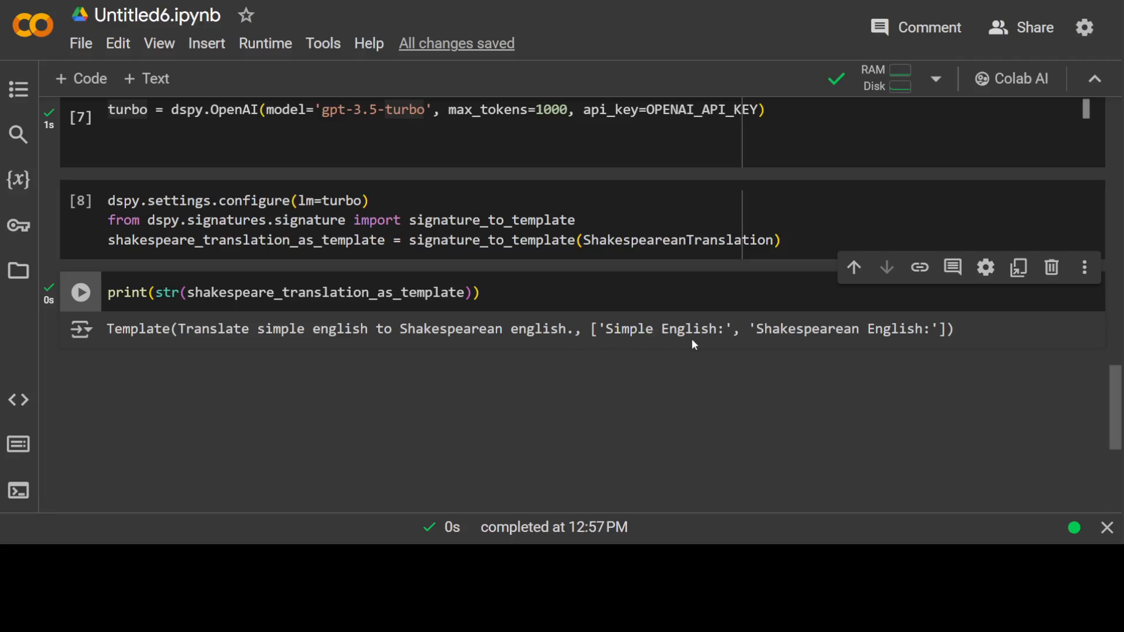
mouse_move(920, 347)
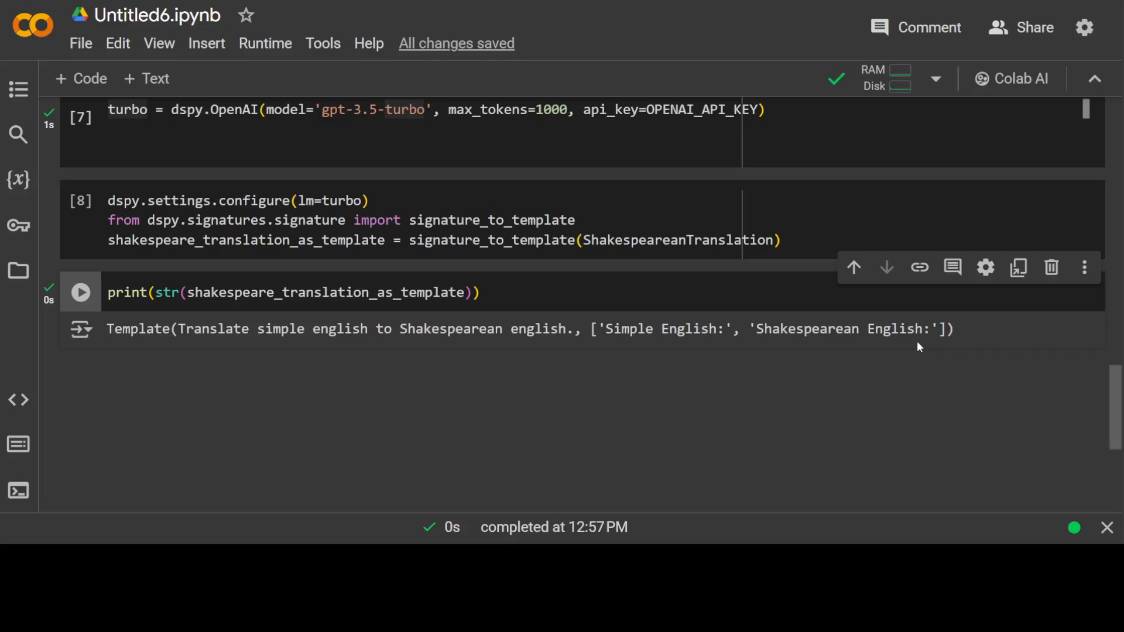
mouse_move(957, 348)
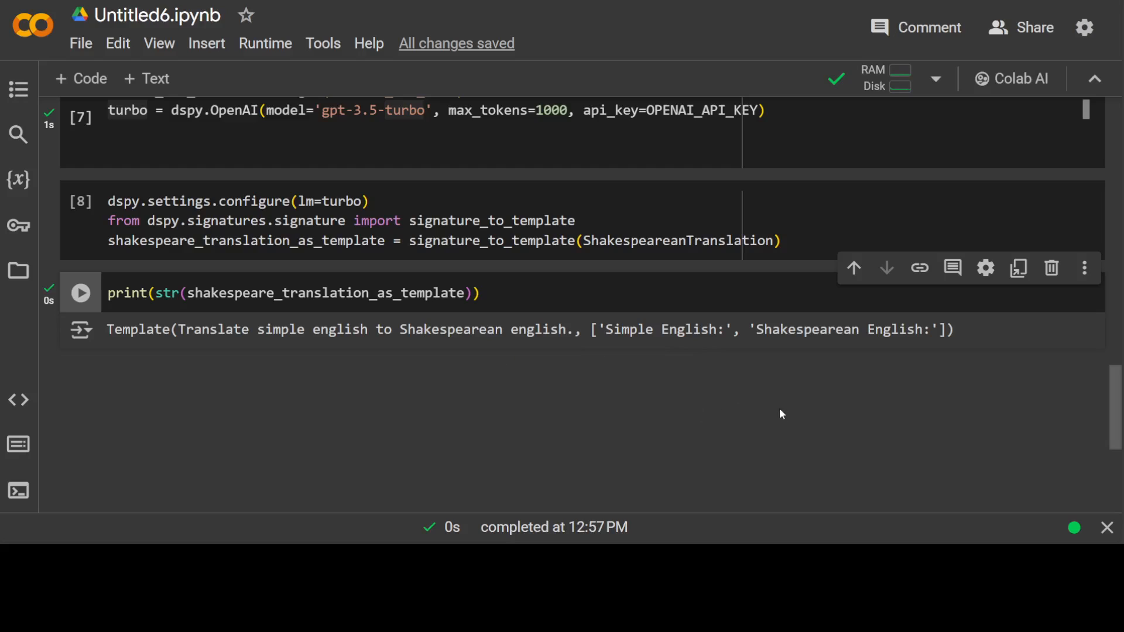
mouse_move(924, 348)
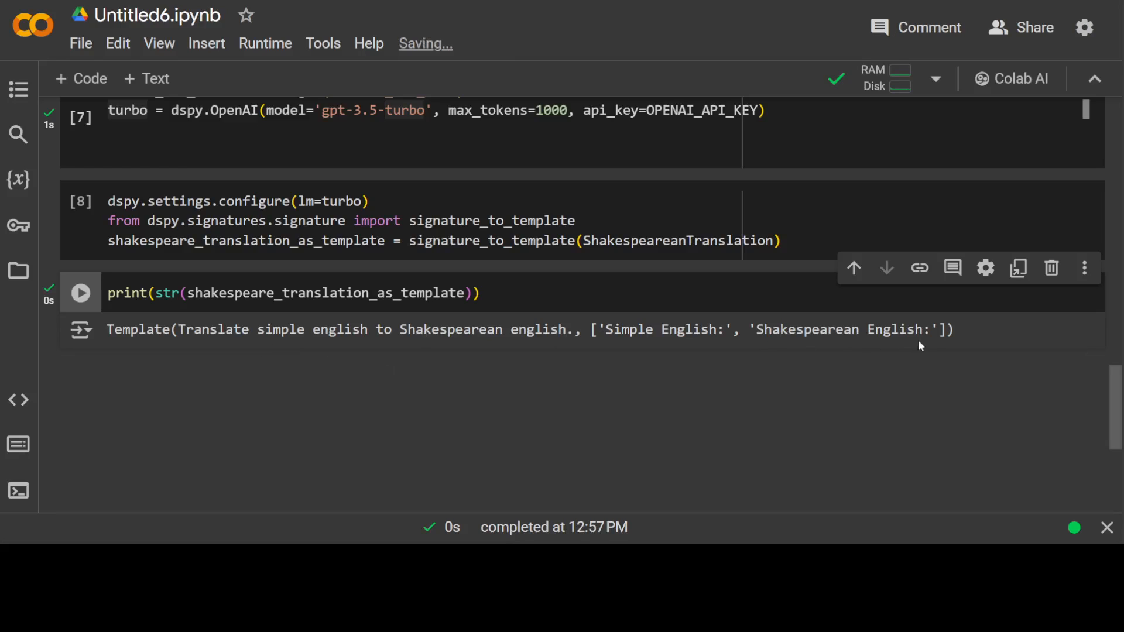
mouse_move(70, 79)
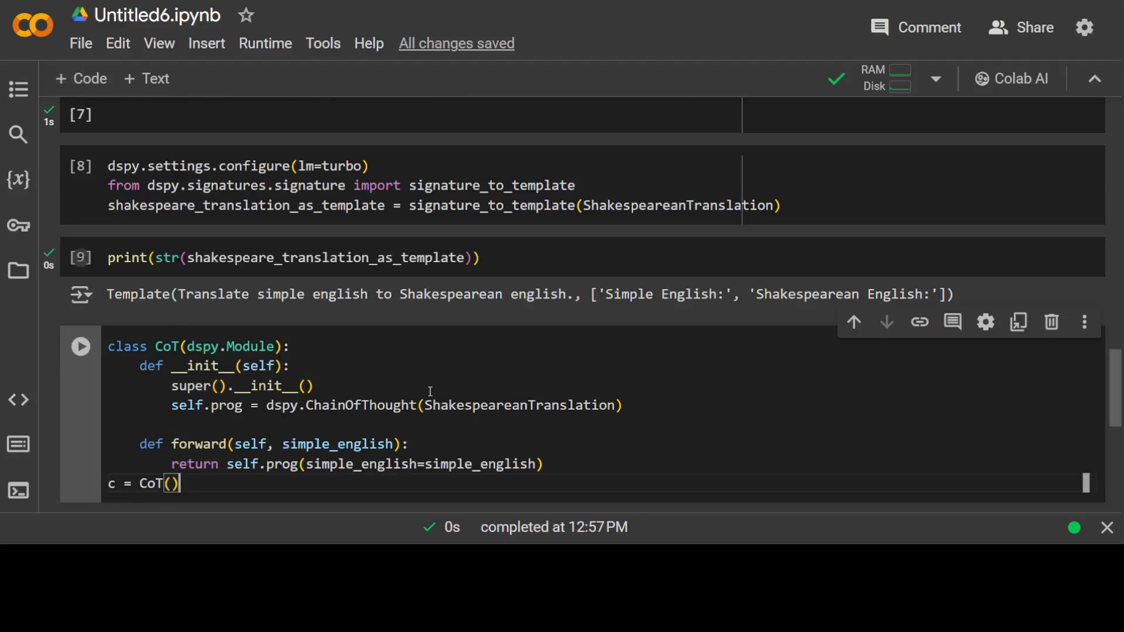
scroll(down, 3)
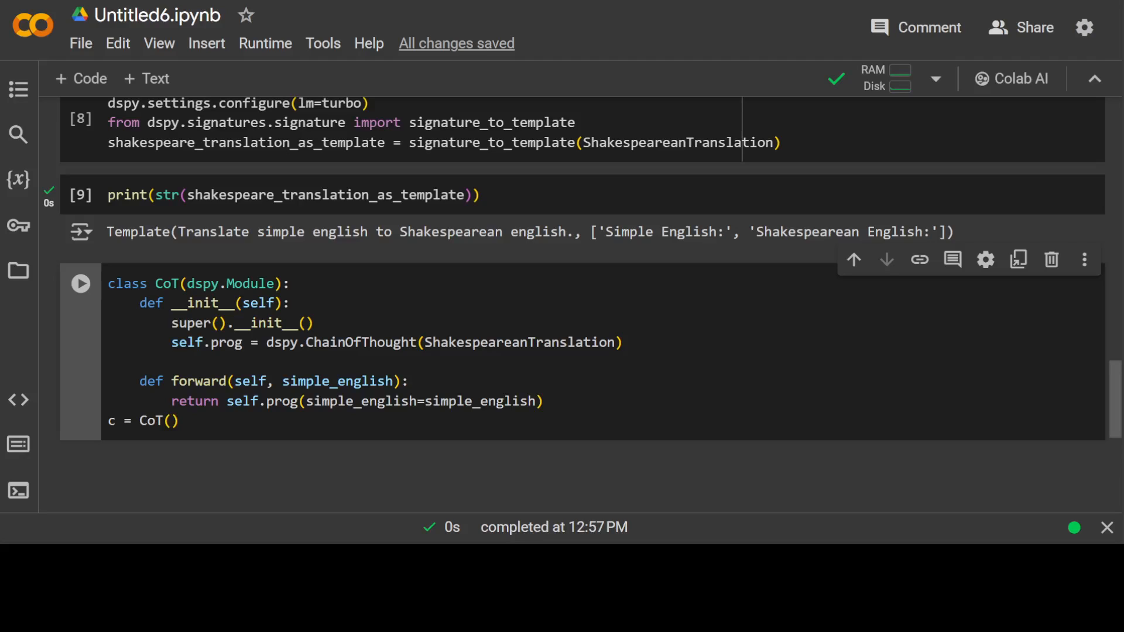
drag(108, 283, 541, 400)
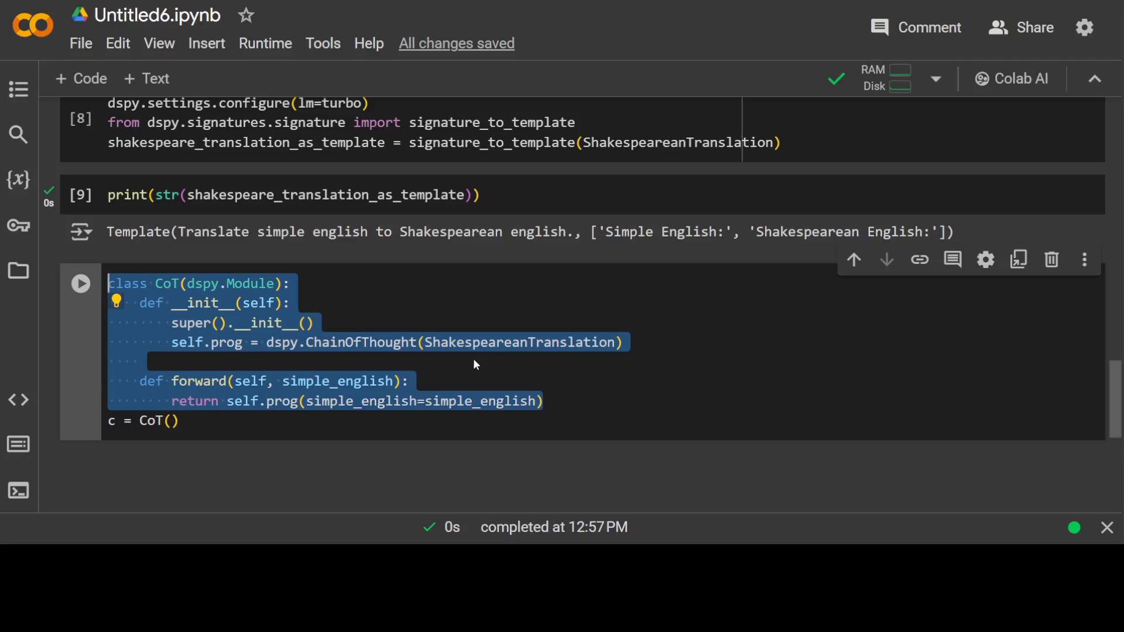
click(168, 285)
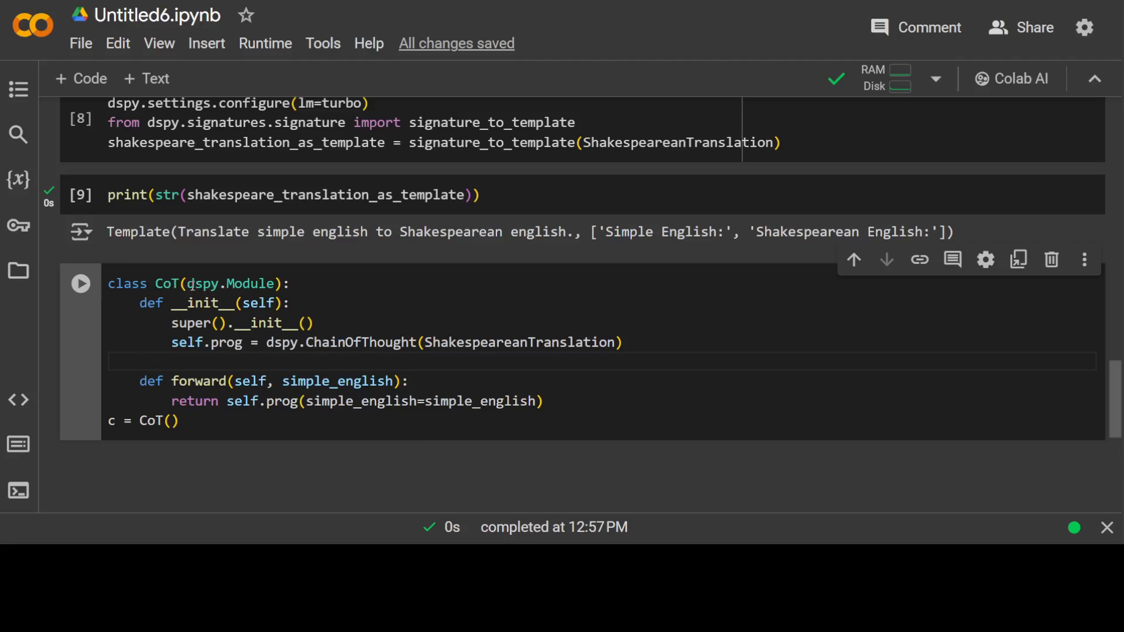
double_click(230, 283)
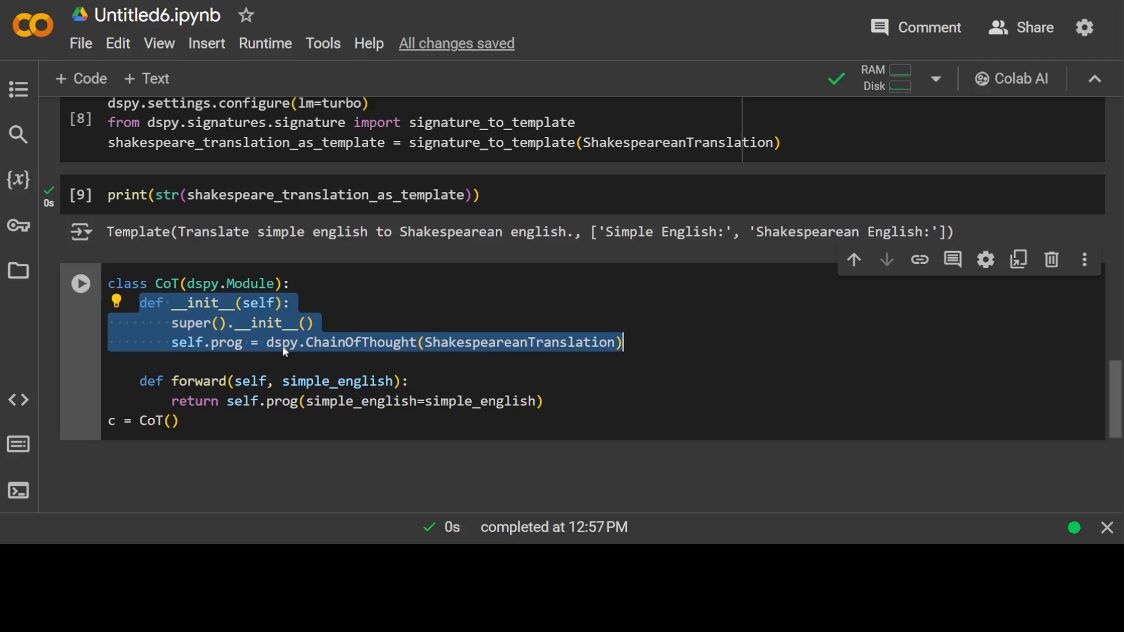
click(360, 342)
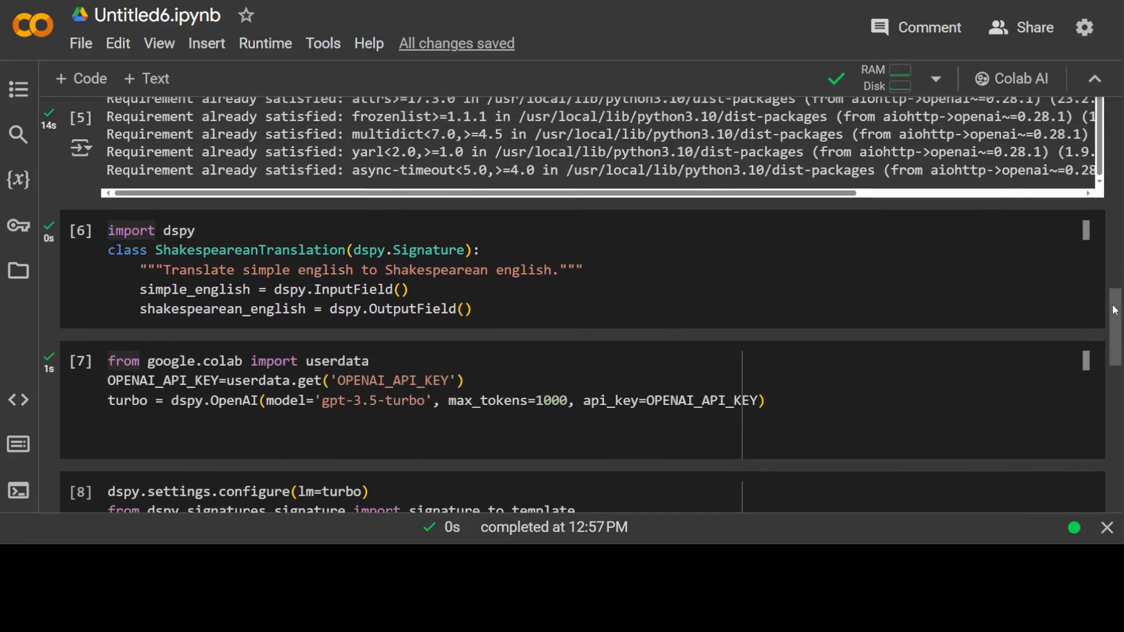
scroll(down, 3)
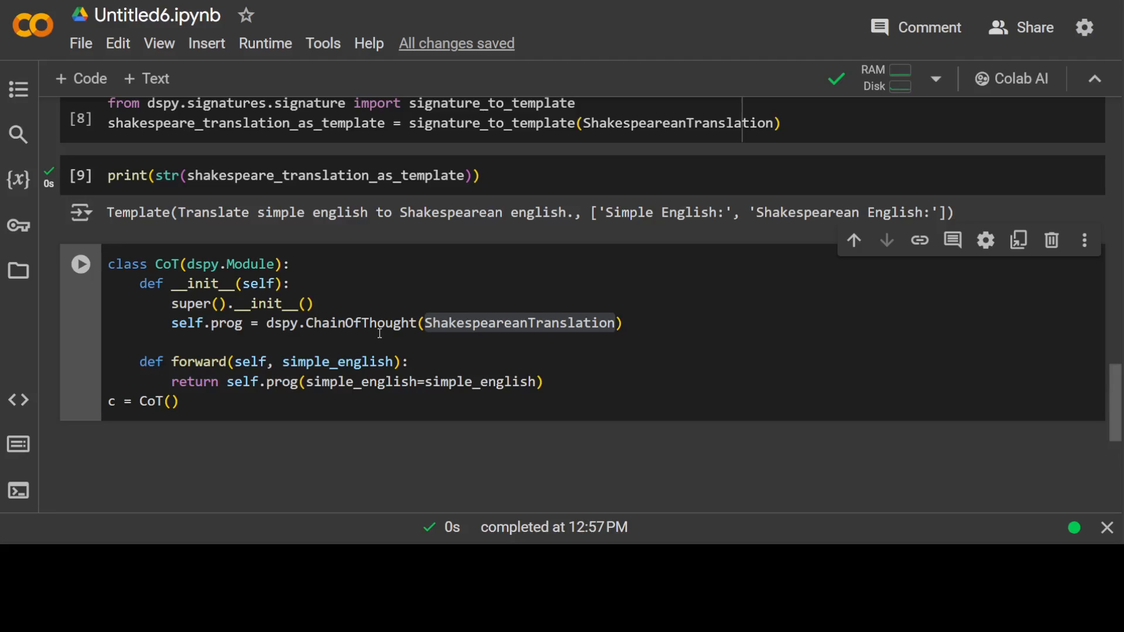
mouse_move(714, 334)
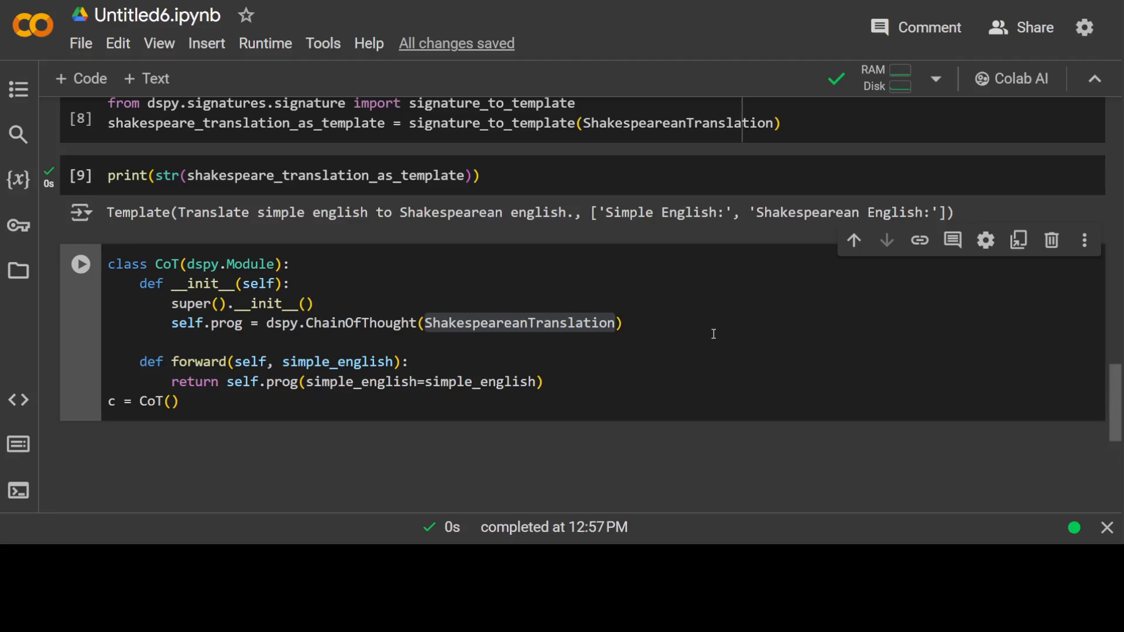
mouse_move(708, 332)
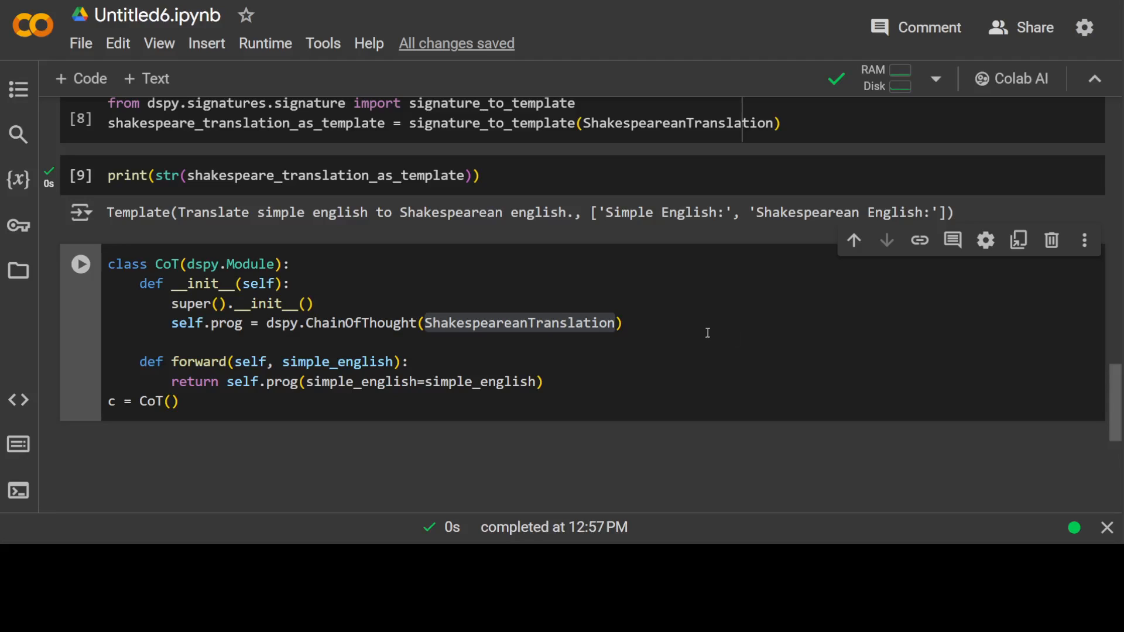
mouse_move(699, 335)
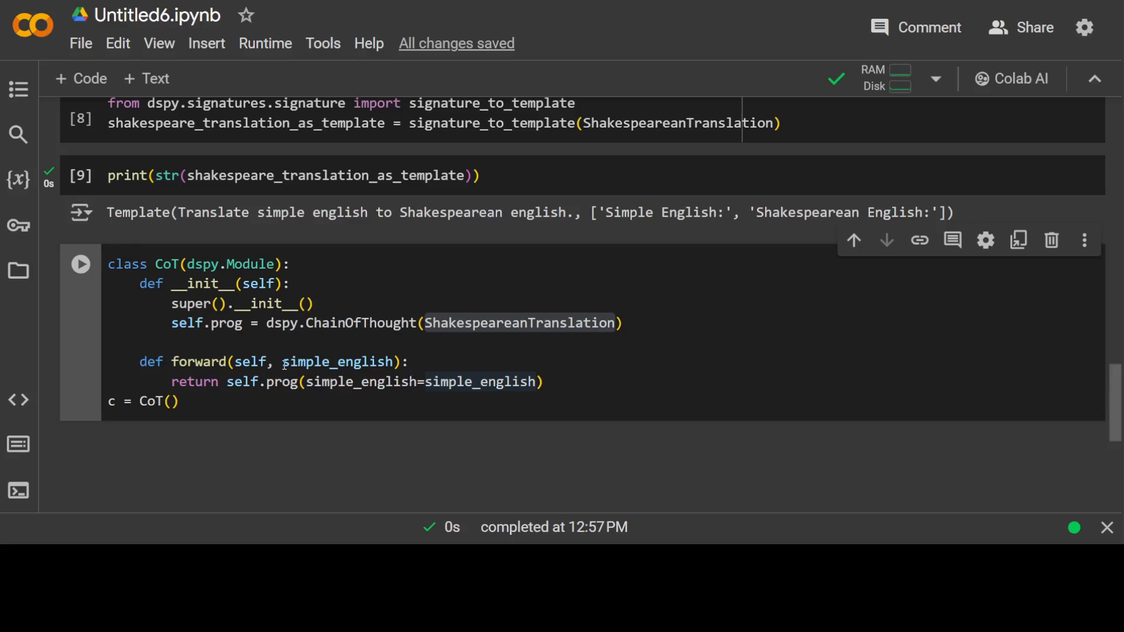
double_click(336, 362)
text(c.forward("You should relax and have fun while it lasts."))
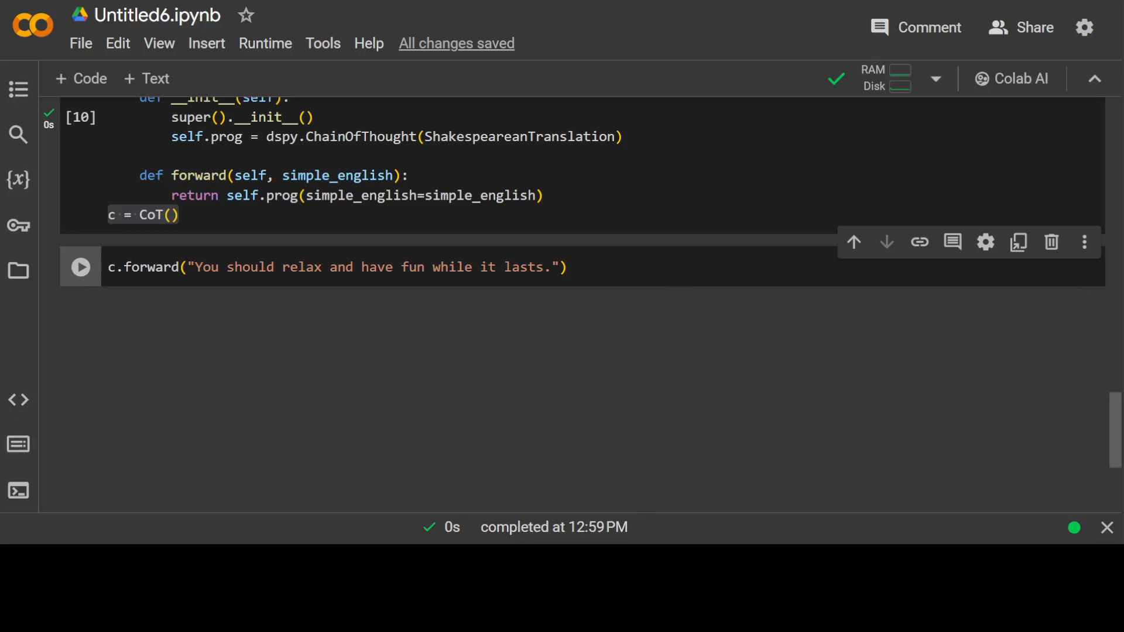
Run c.forward on the sample sentence and highlight the rationale in the resulting Prediction.
click(80, 267)
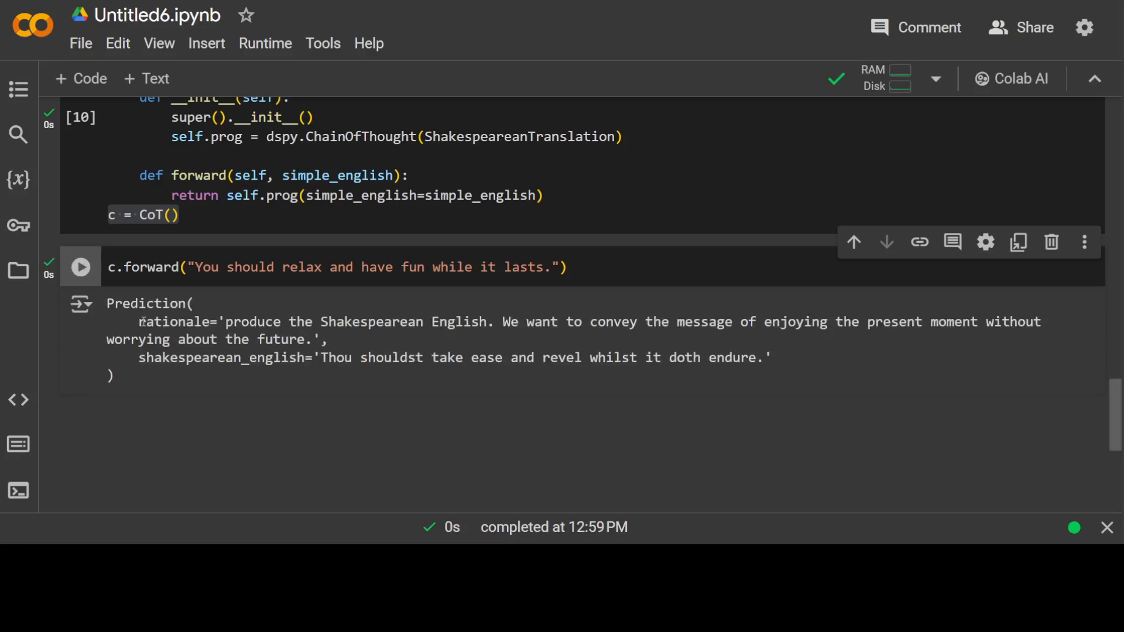
drag(142, 321, 324, 339)
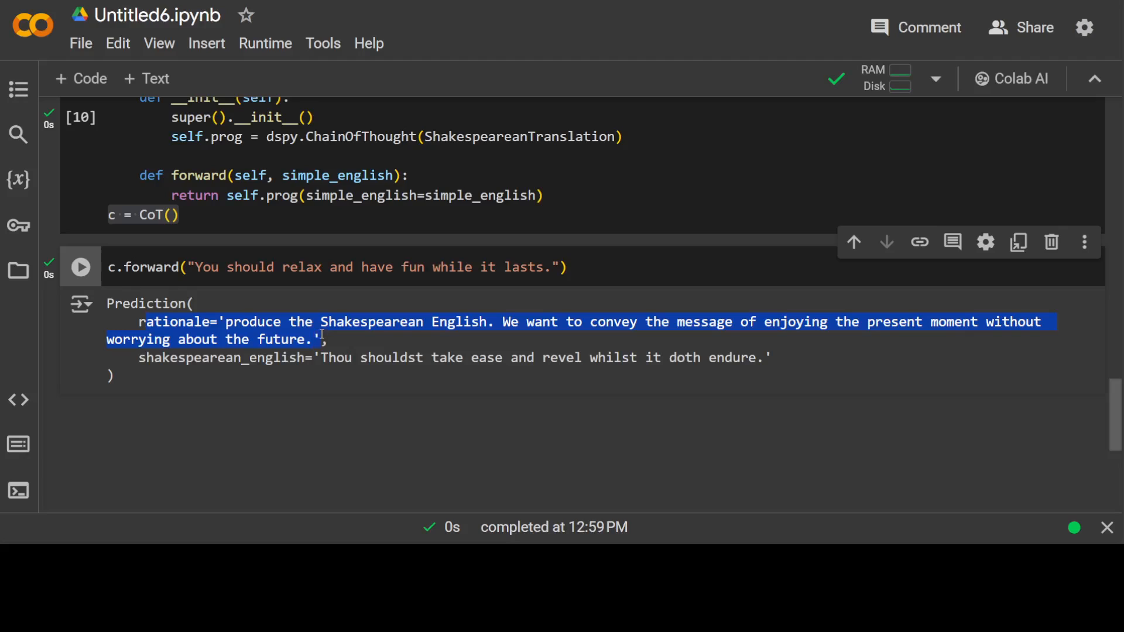
mouse_move(488, 331)
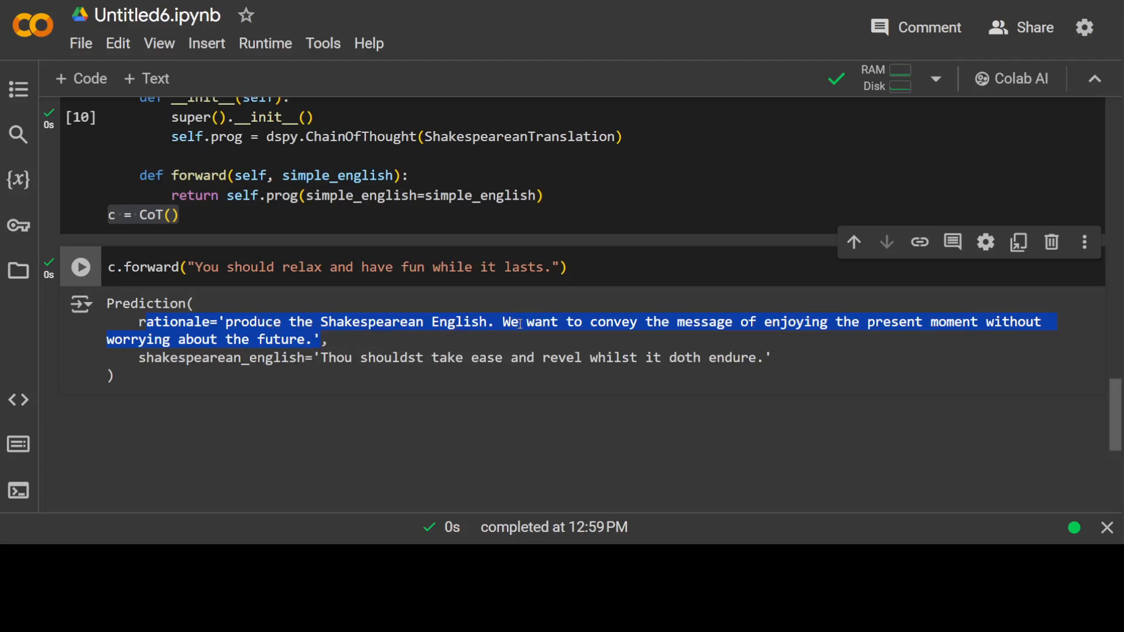
mouse_move(896, 342)
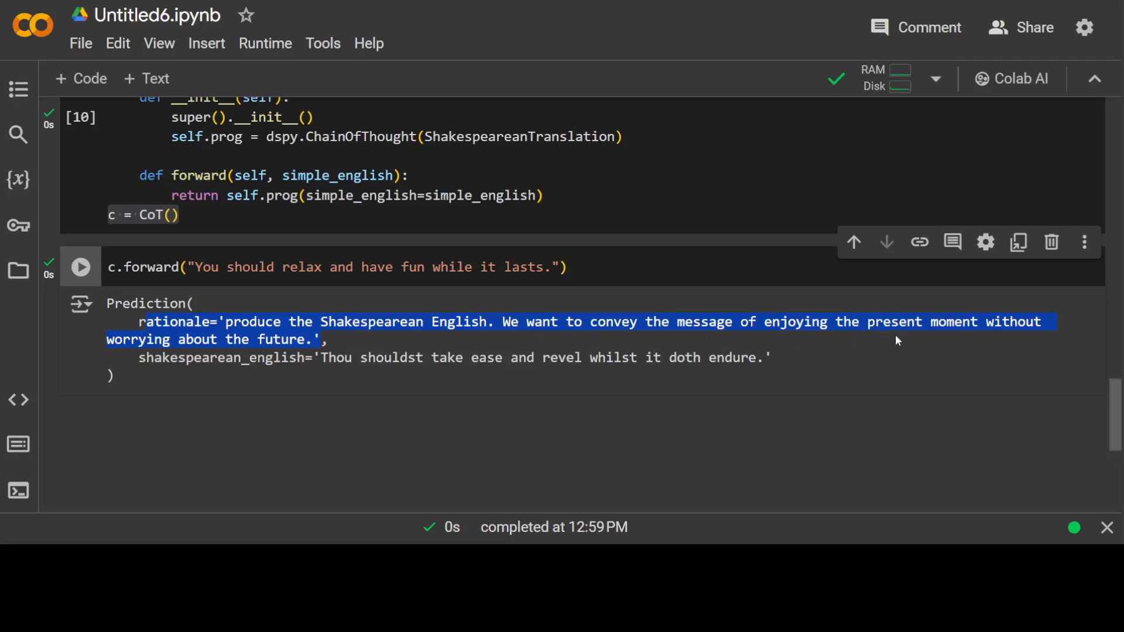
mouse_move(293, 339)
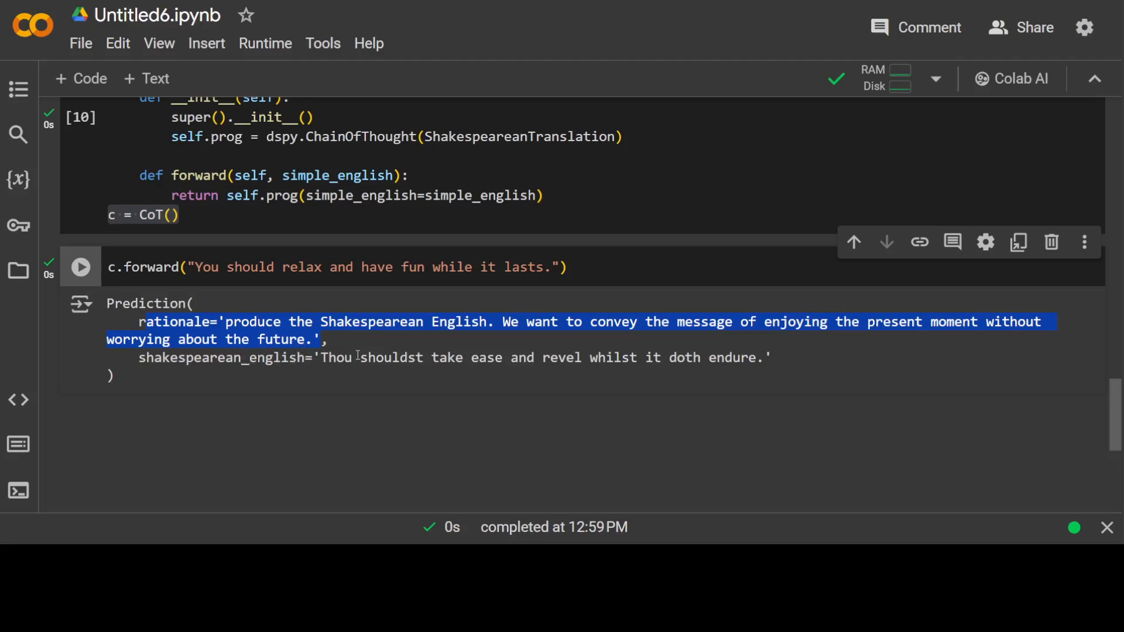
mouse_move(367, 364)
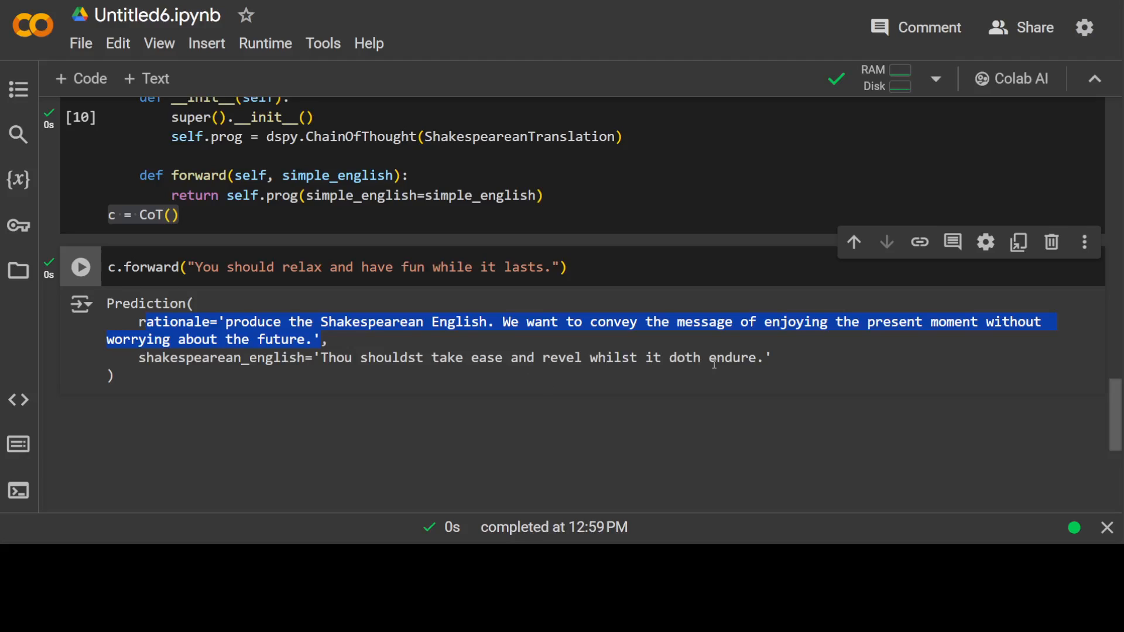
mouse_move(756, 372)
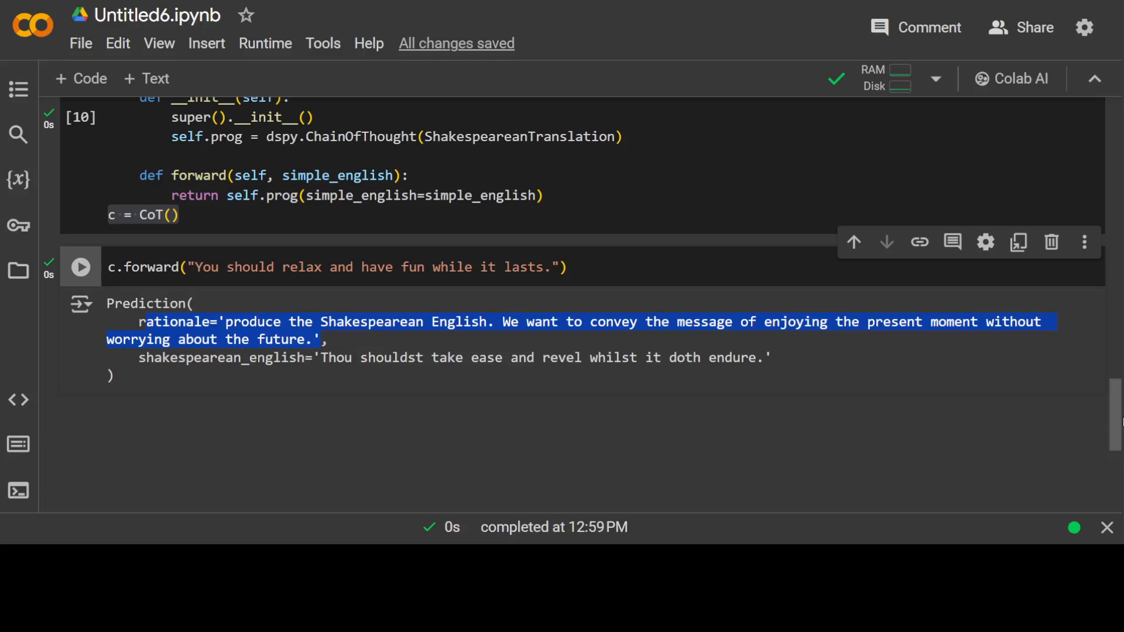
Scroll back through the notebook cells and switch to the DSPy GitHub README page.
scroll(up, 3)
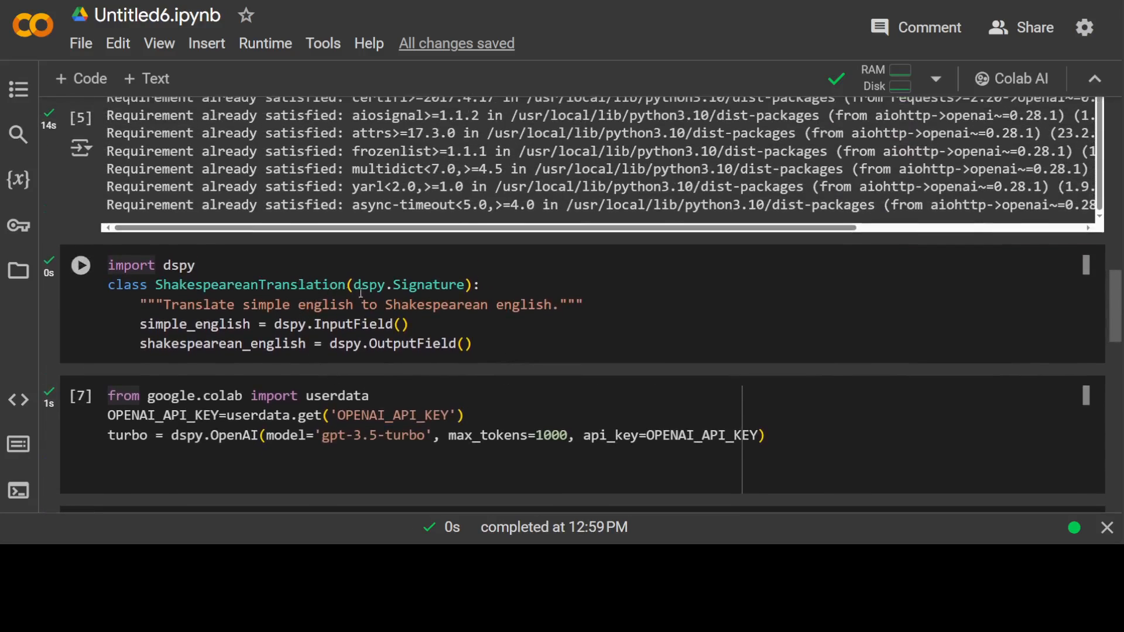
scroll(down, 3)
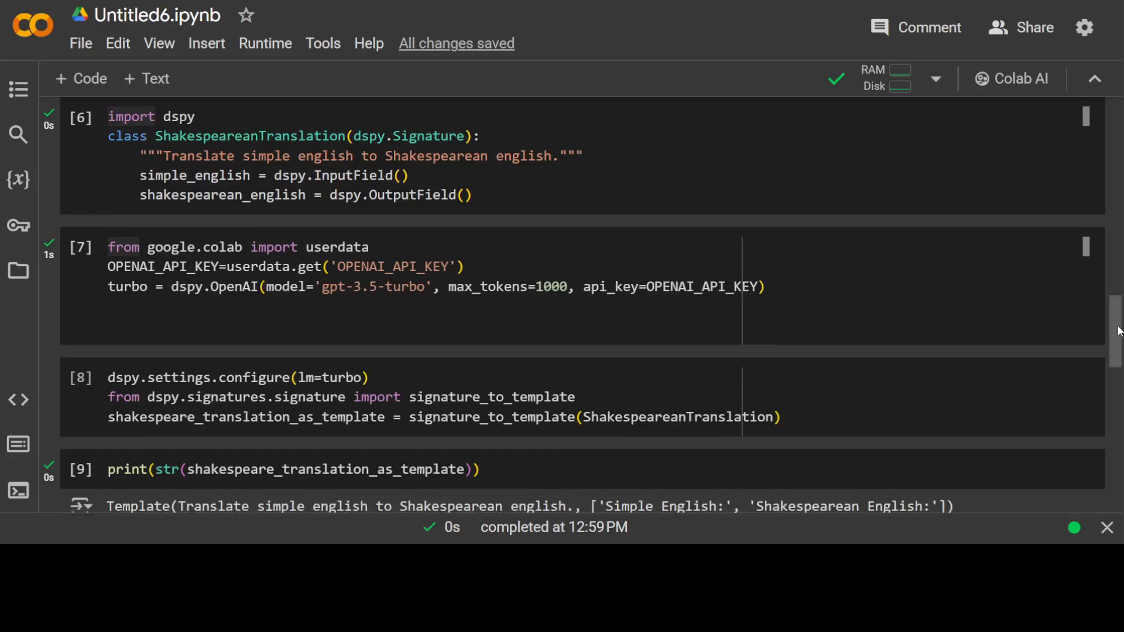
scroll(down, 3)
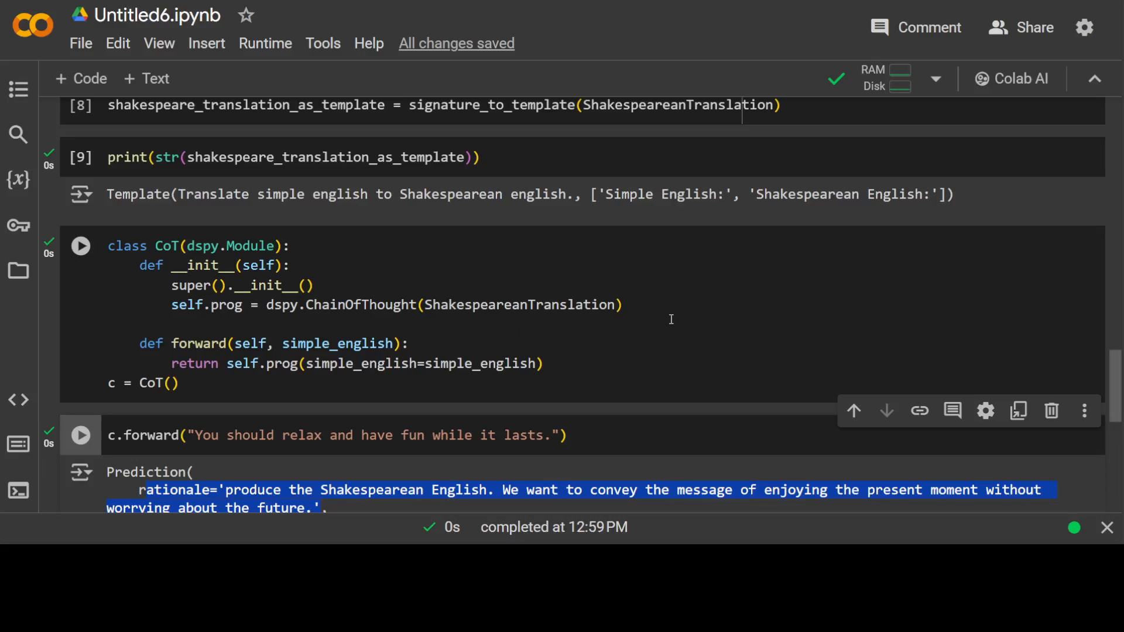
click(81, 245)
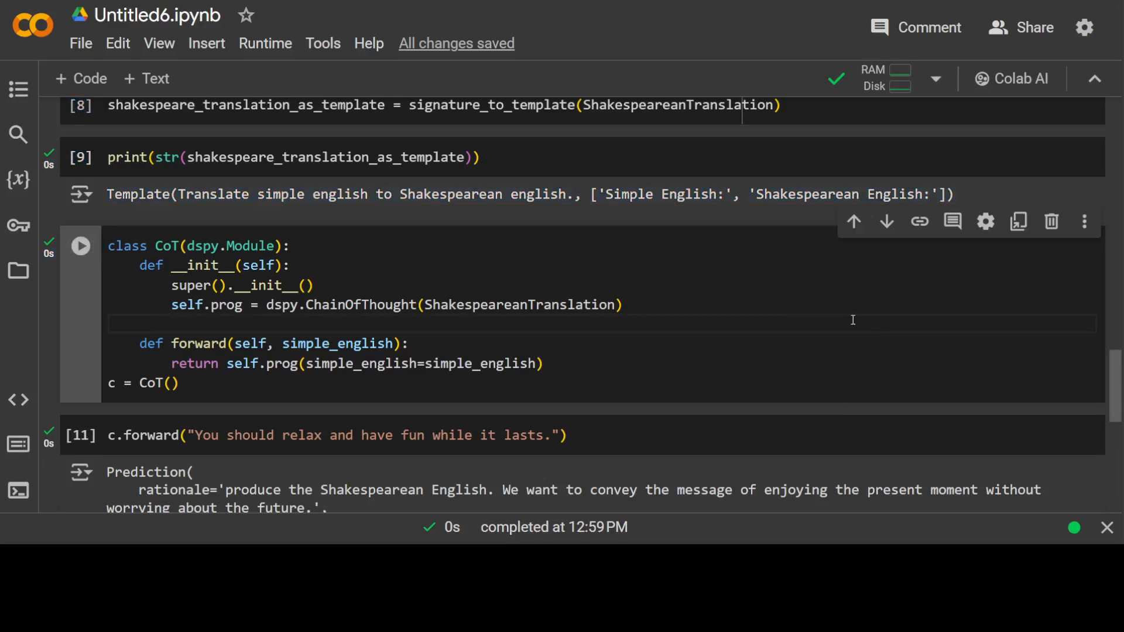
scroll(down, 3)
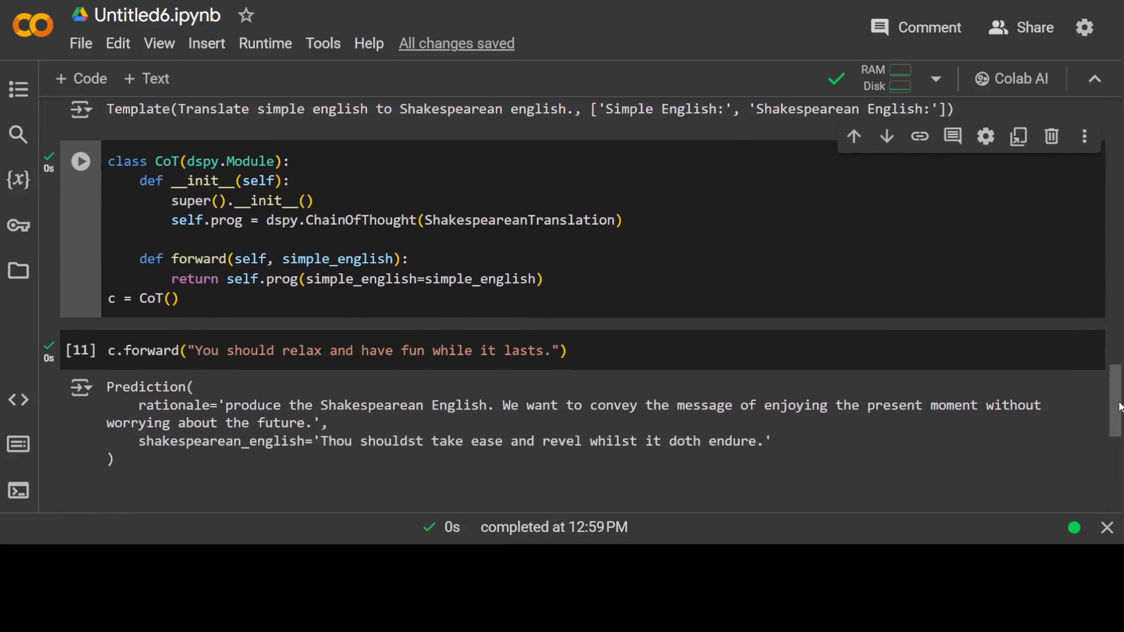
scroll(down, 3)
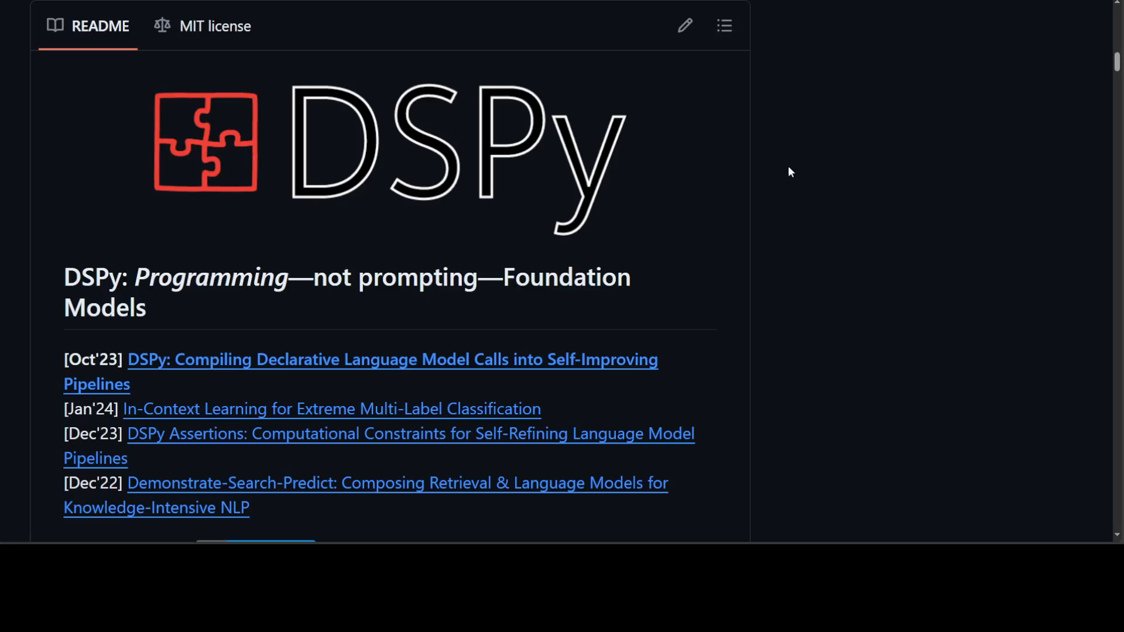
mouse_move(787, 179)
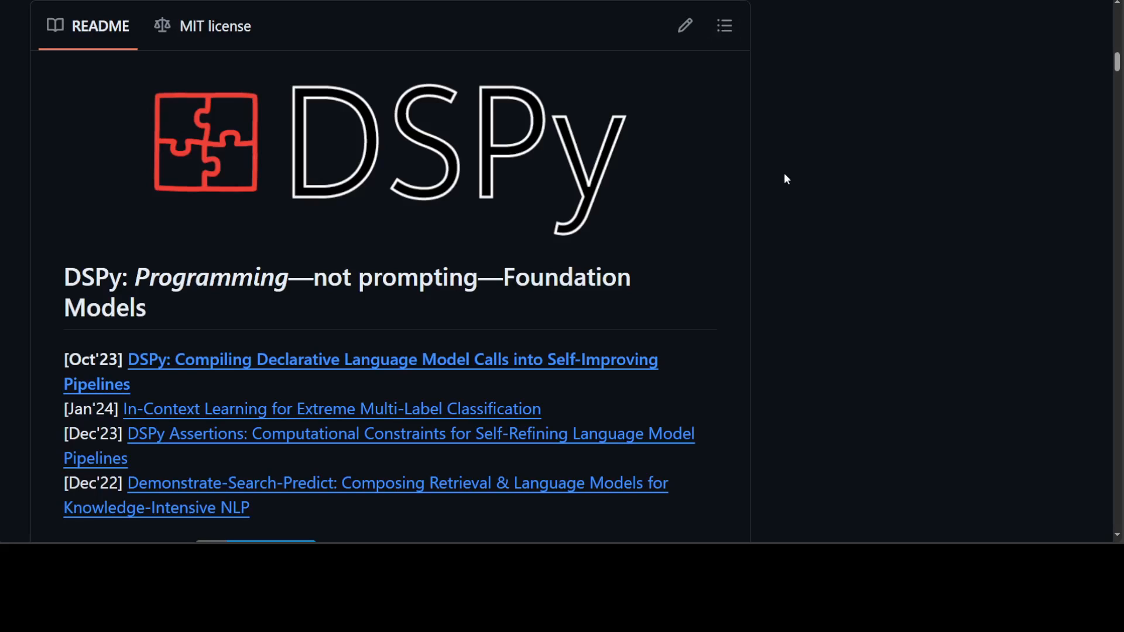